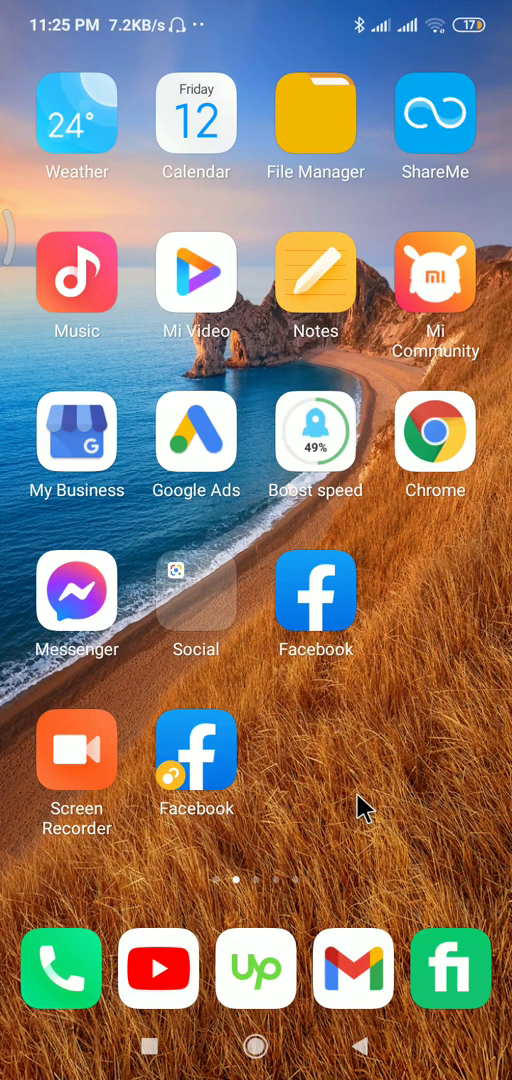
mouse_move(400, 783)
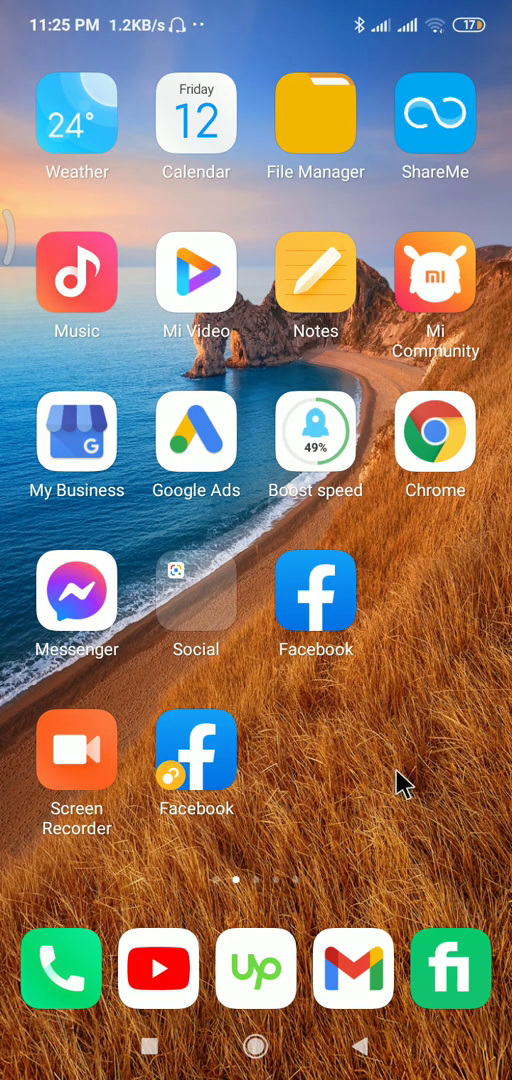
Swipe through the home screen pages to the last page showing the Hik-ProConnect icon.
scroll("left", 3)
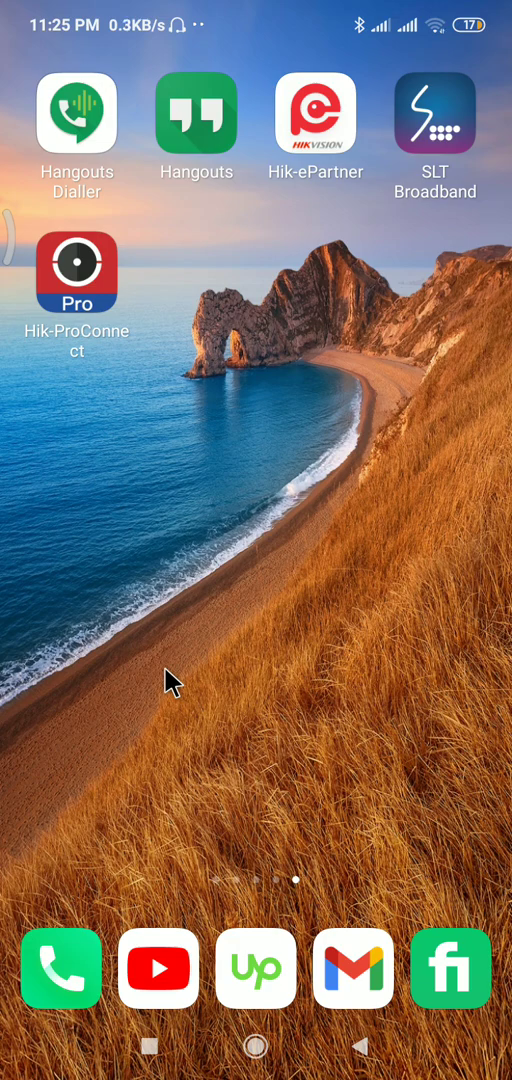
mouse_move(78, 272)
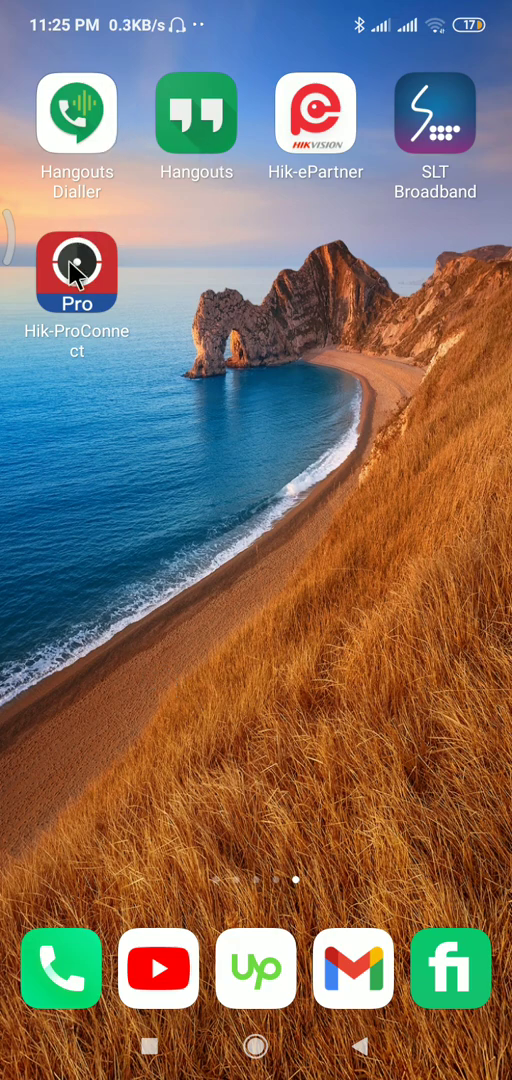
scroll("right", 3)
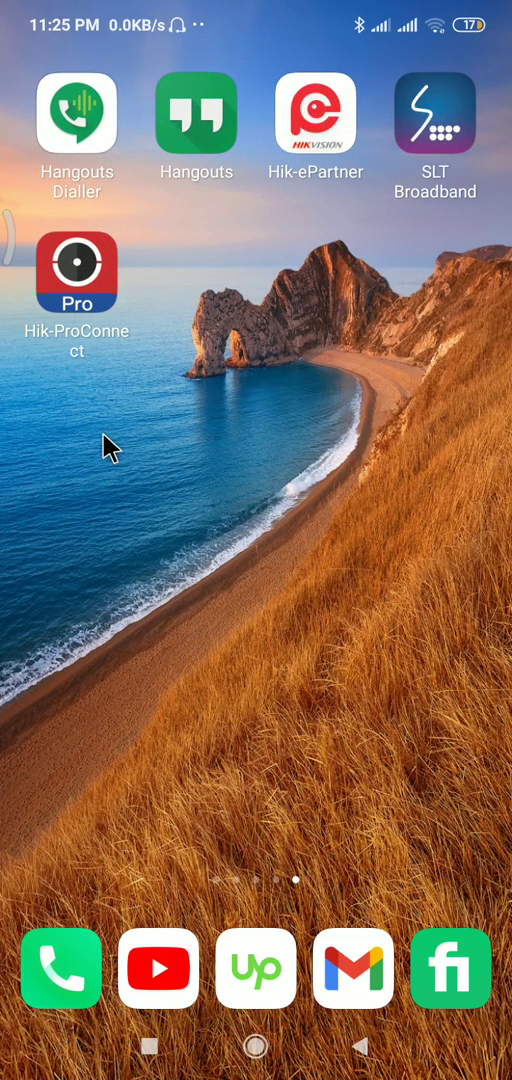
mouse_move(105, 488)
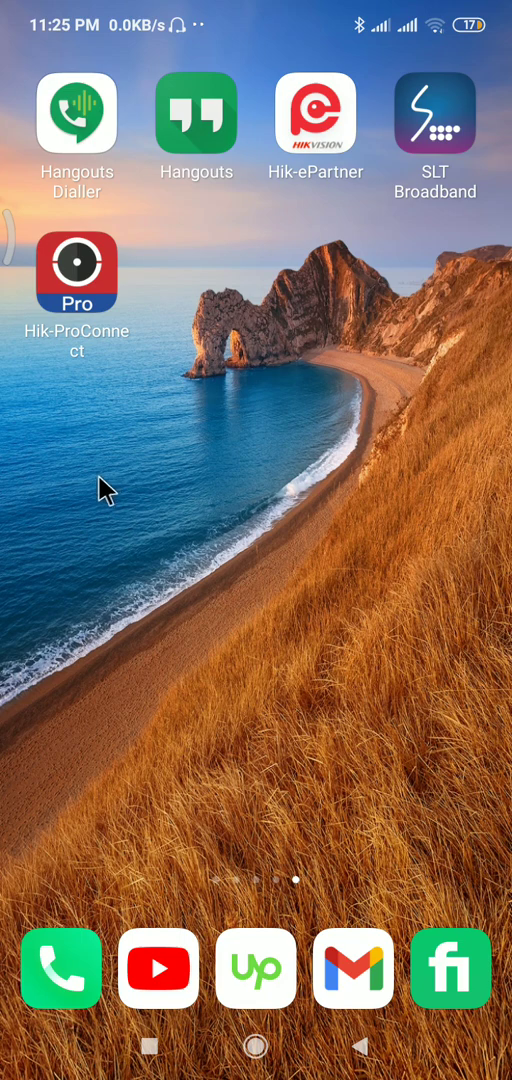
mouse_move(103, 490)
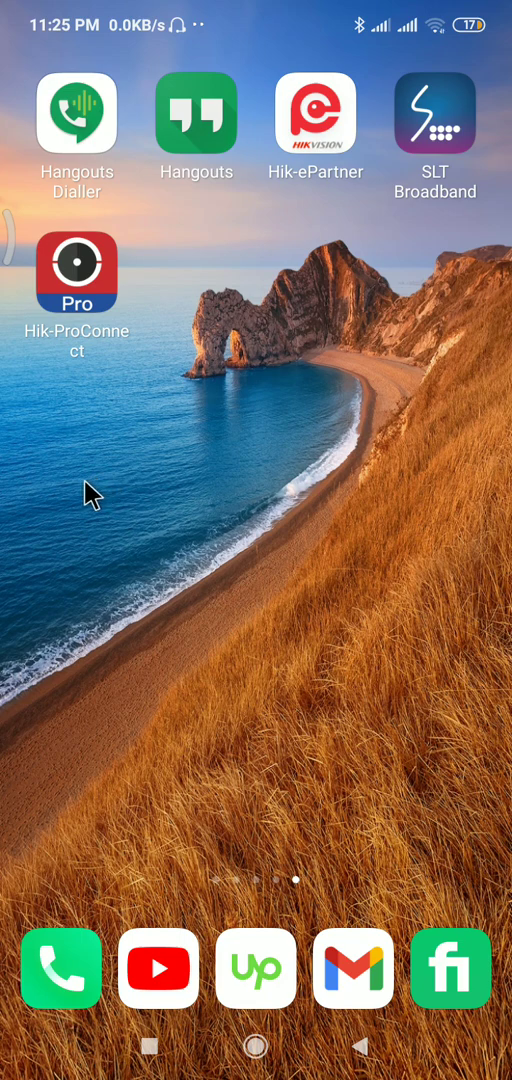
mouse_move(100, 300)
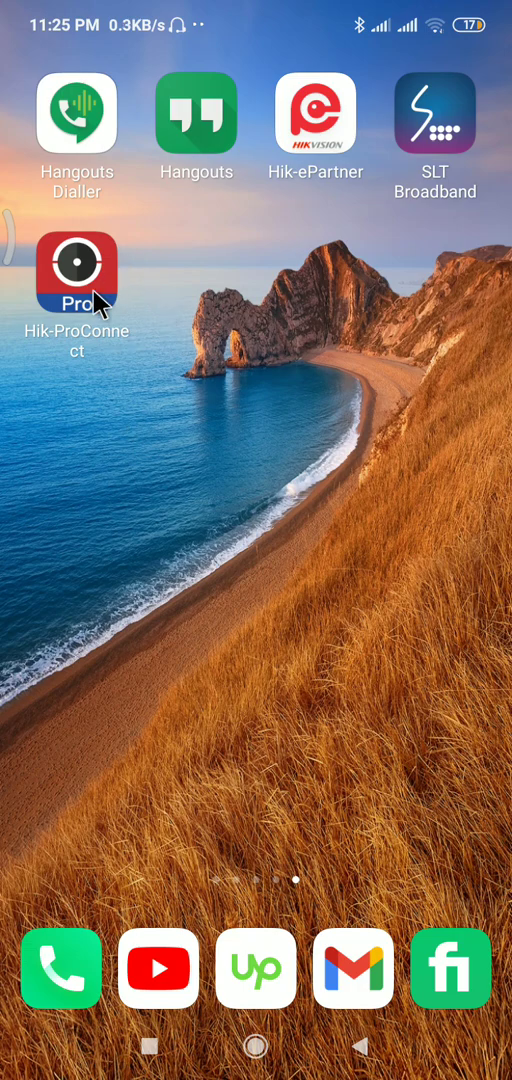
left_click(77, 270)
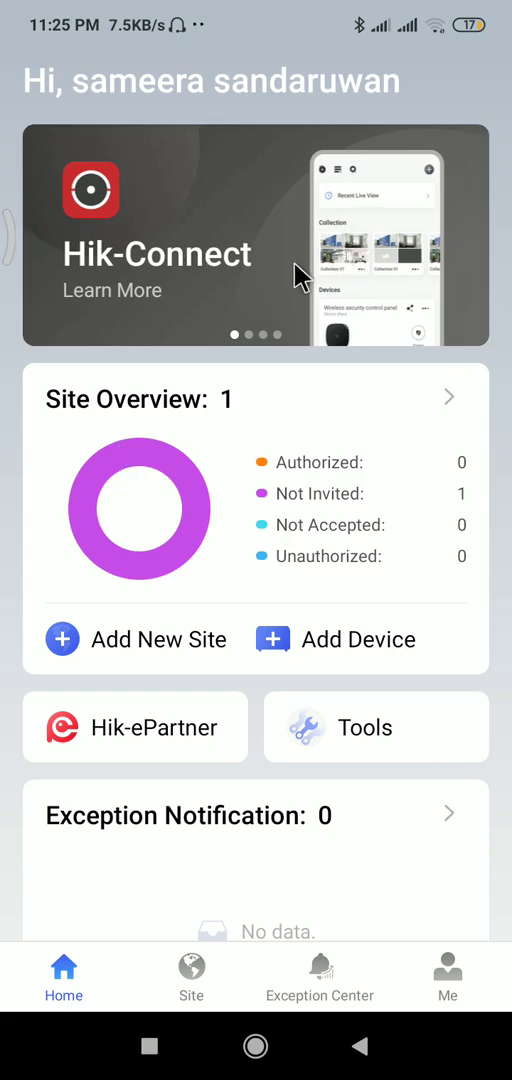
scroll("down", 3)
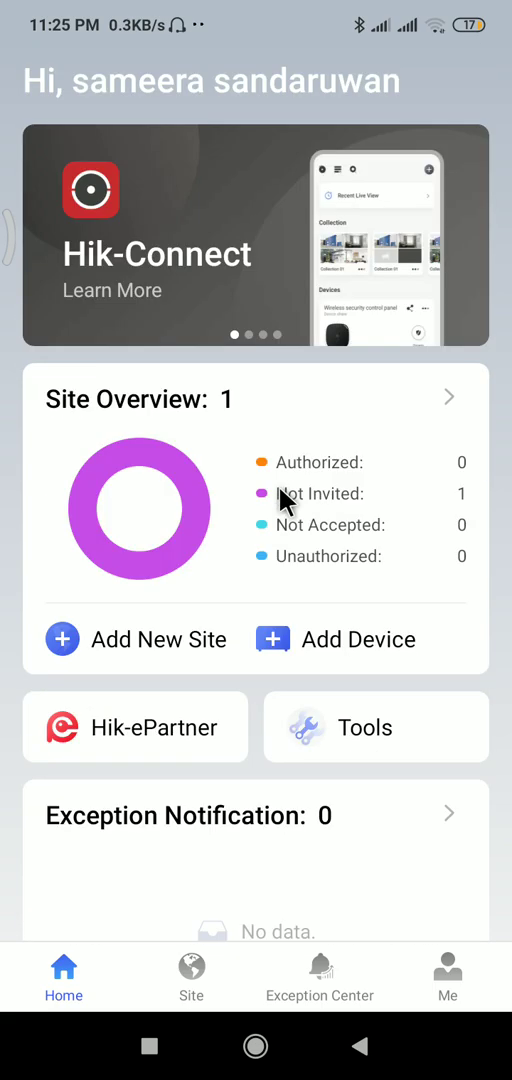
scroll("down", 3)
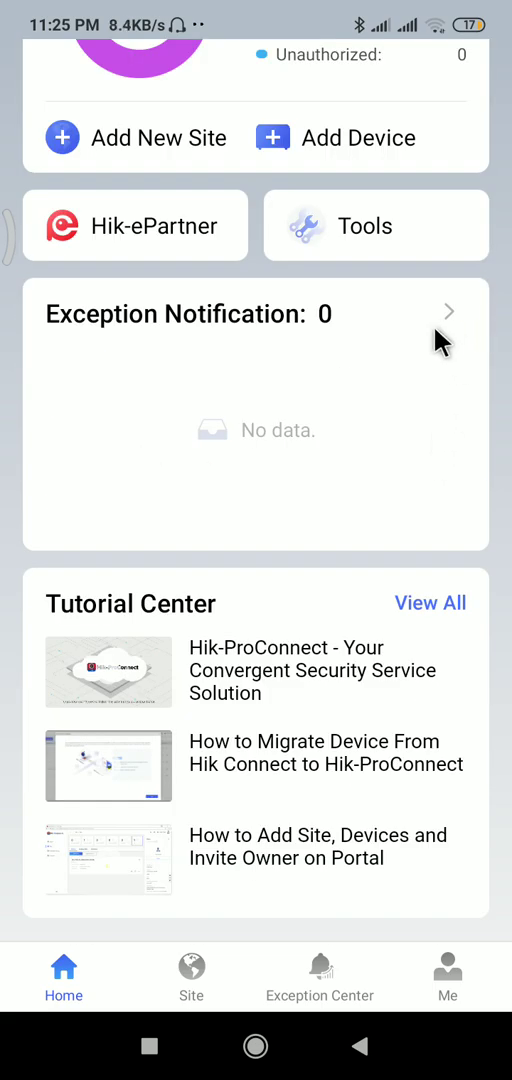
scroll("up", 3)
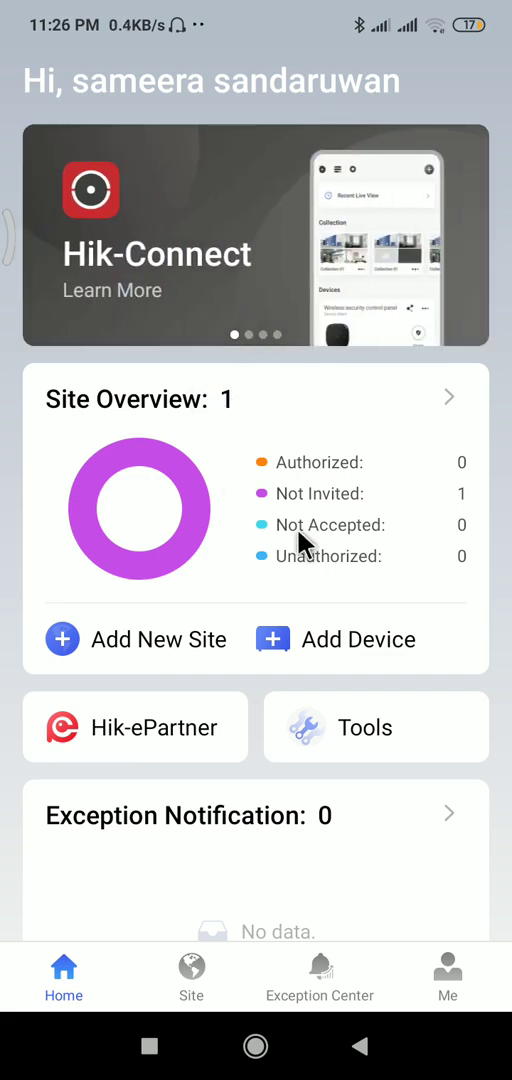
scroll("down", 3)
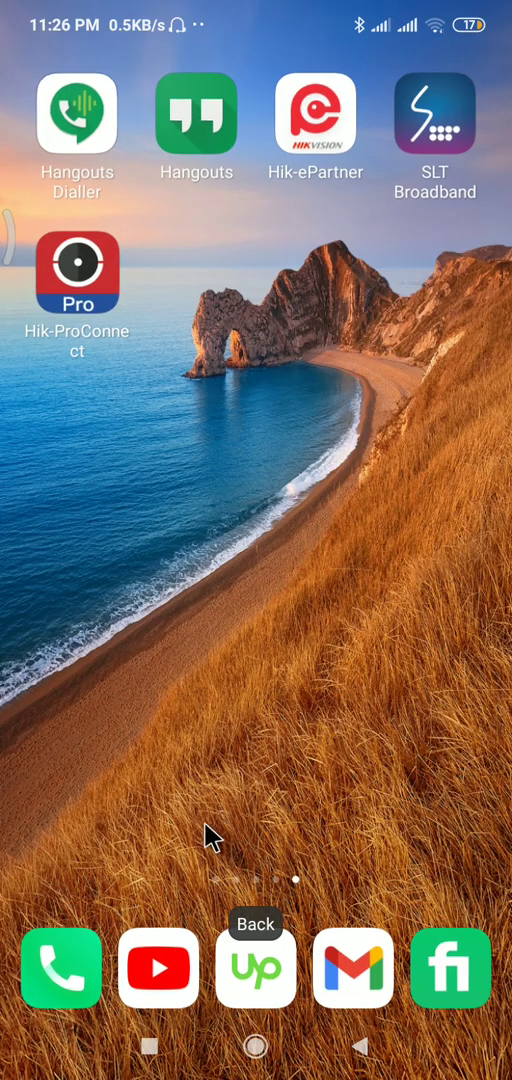
mouse_move(95, 328)
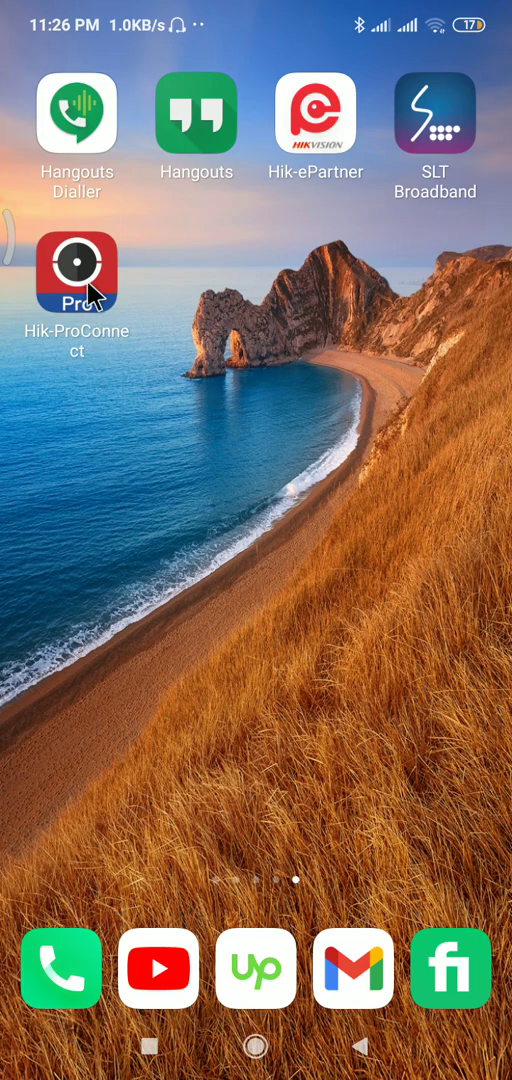
Relaunch Hik-ProConnect from its home screen icon so login starts loading.
left_click(77, 272)
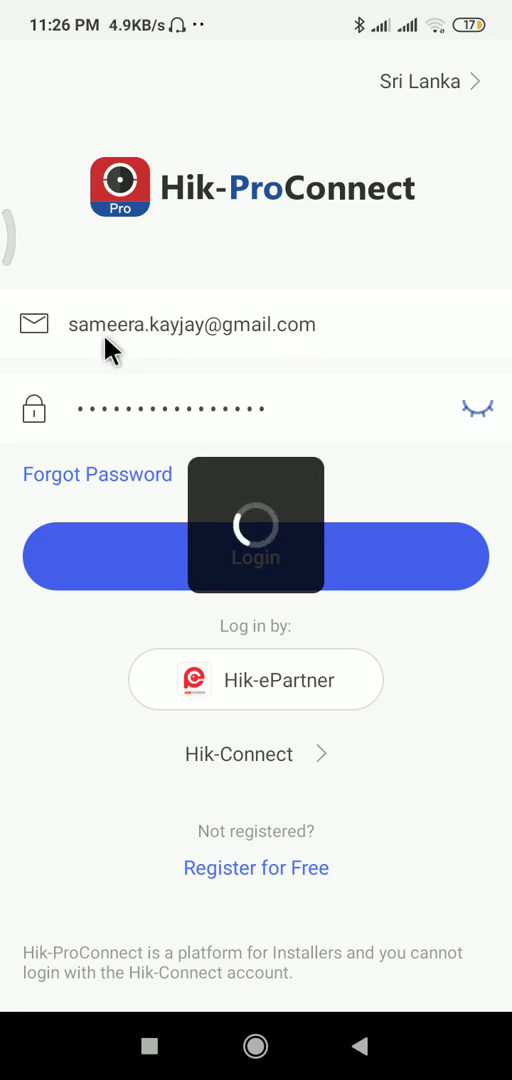
mouse_move(228, 360)
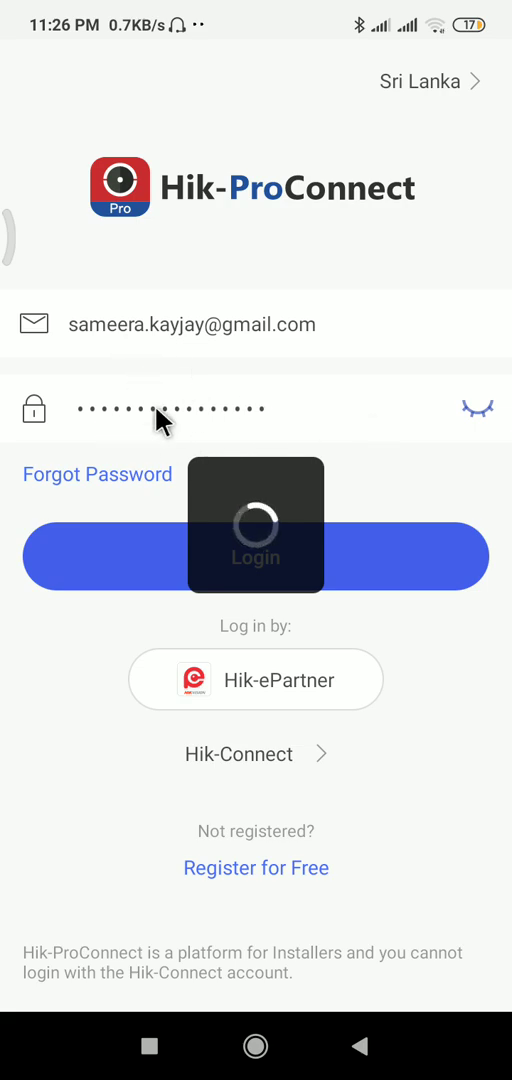
Let sign-in finish, scroll the Home dashboard, and open the Site tab.
left_click(256, 556)
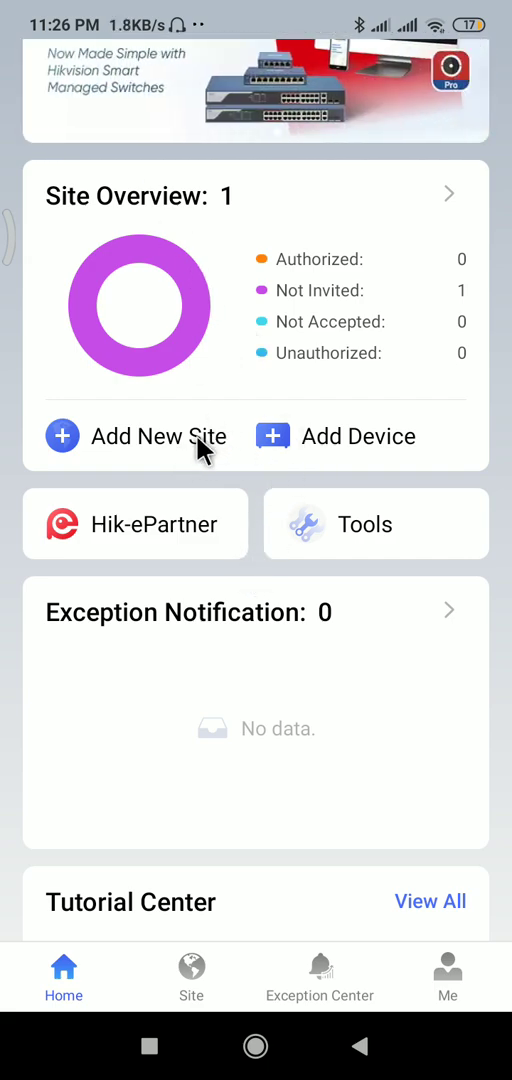
scroll("down", 3)
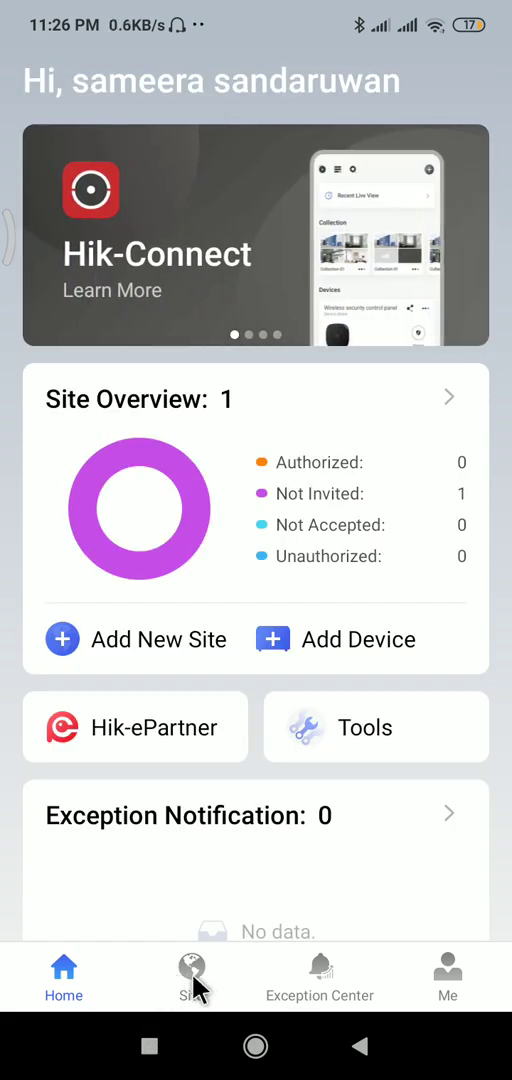
left_click(191, 977)
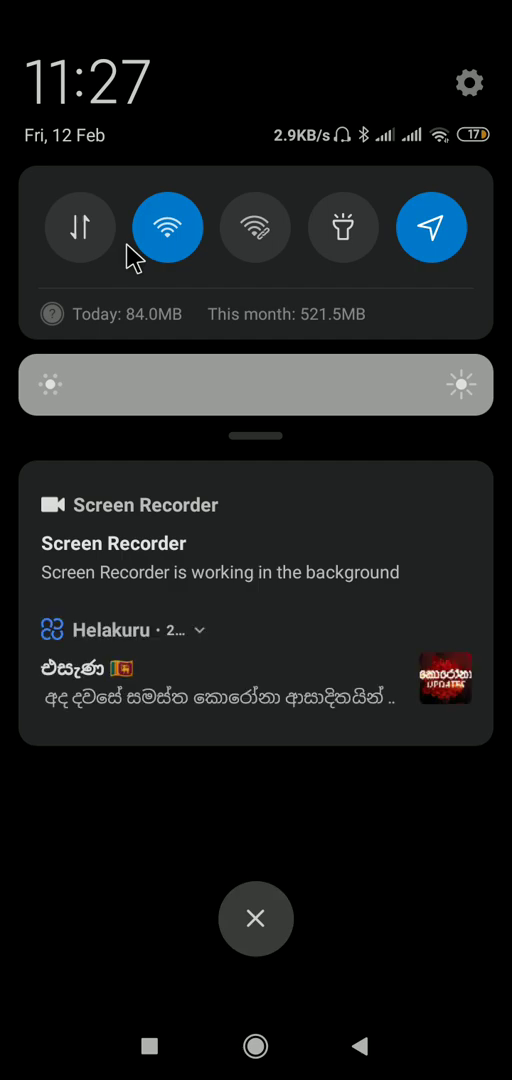
Check the Wi-Fi networks list, turn mobile data on, and close the quick settings shade.
left_click(167, 227)
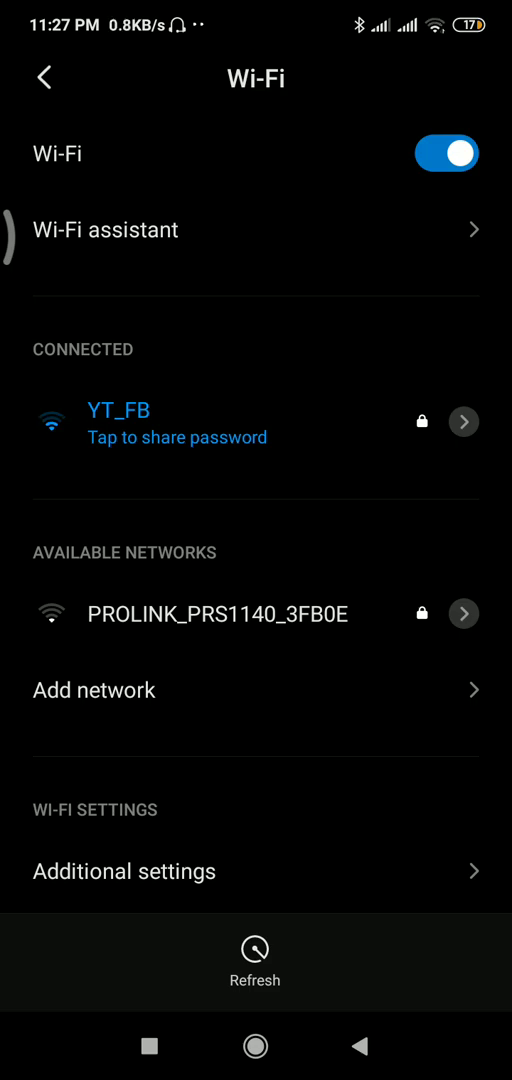
mouse_move(133, 262)
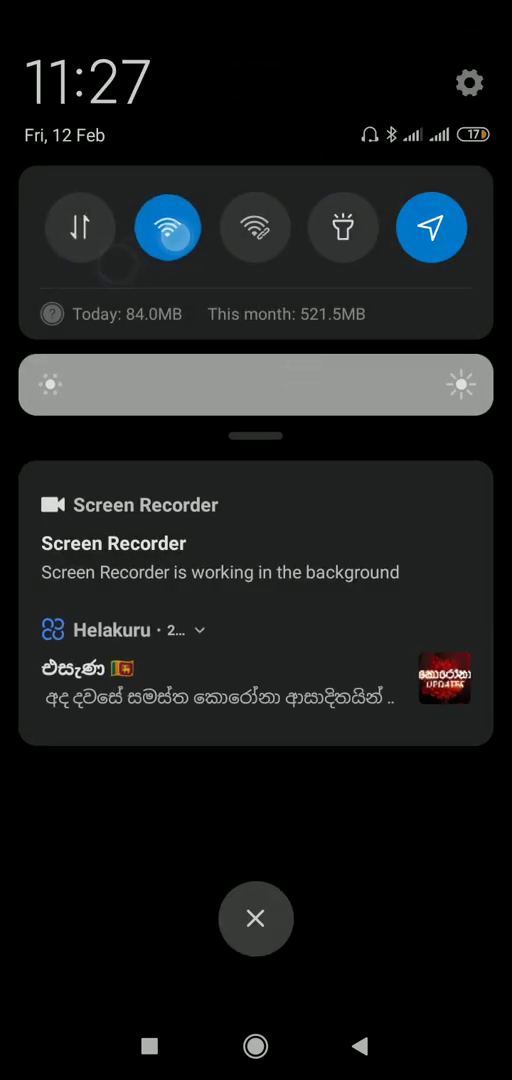
left_click(79, 227)
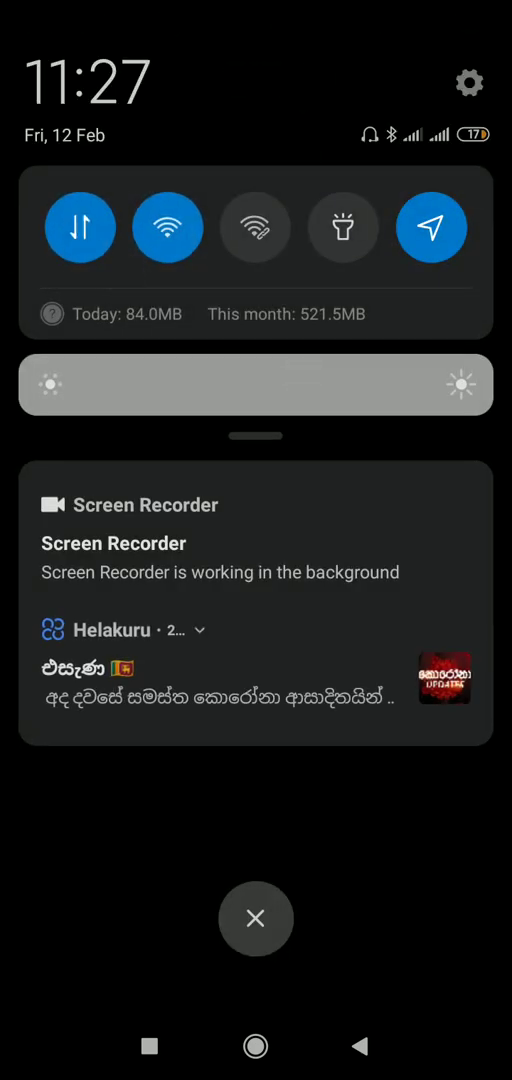
left_click(167, 228)
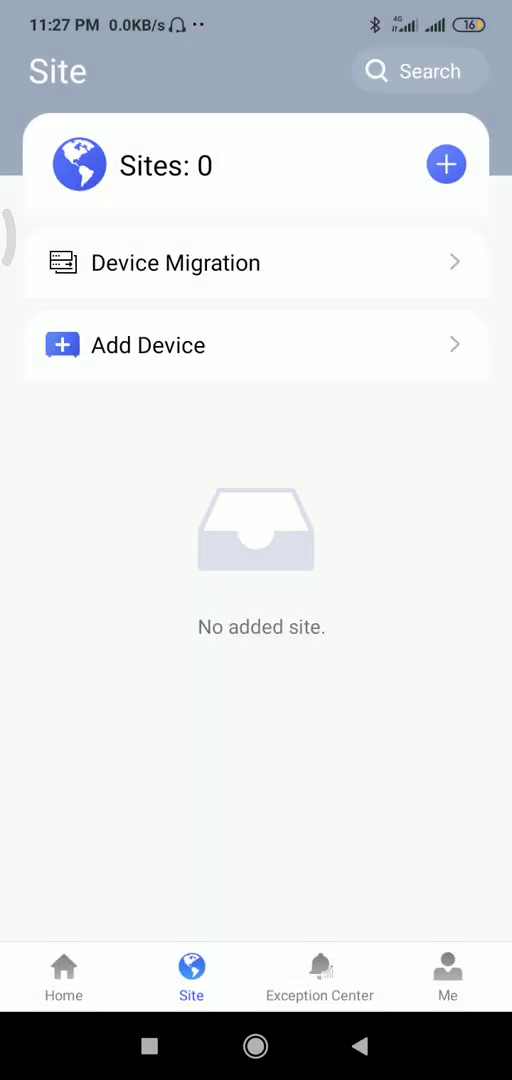
mouse_move(262, 570)
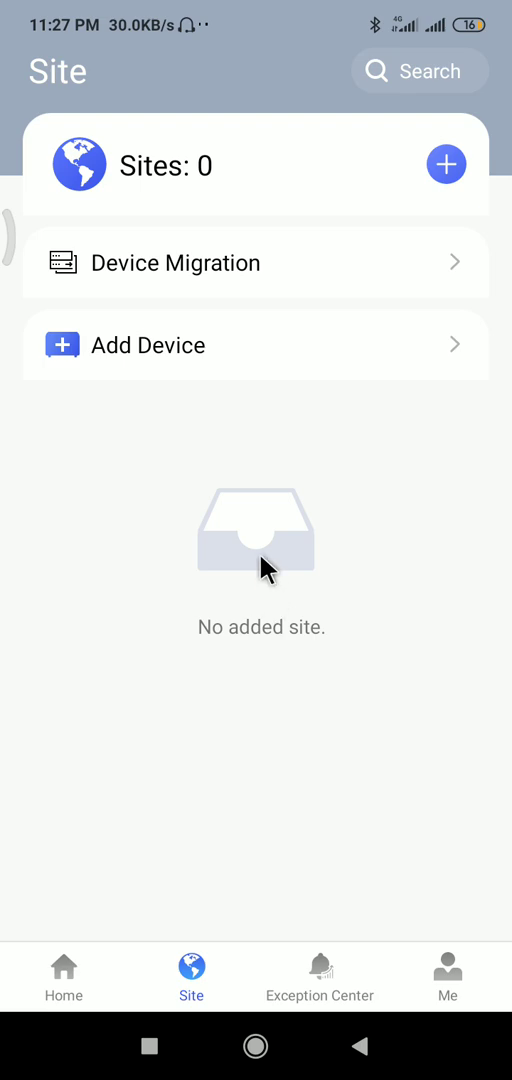
mouse_move(192, 976)
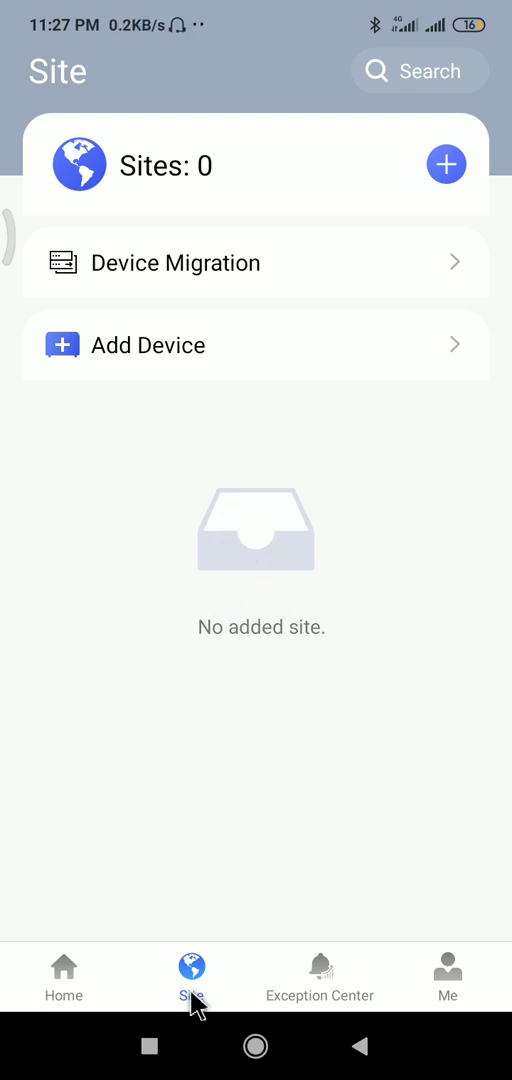
View and dismiss the Device Migration explanation, preview Add Device, then go to Home.
left_click(256, 262)
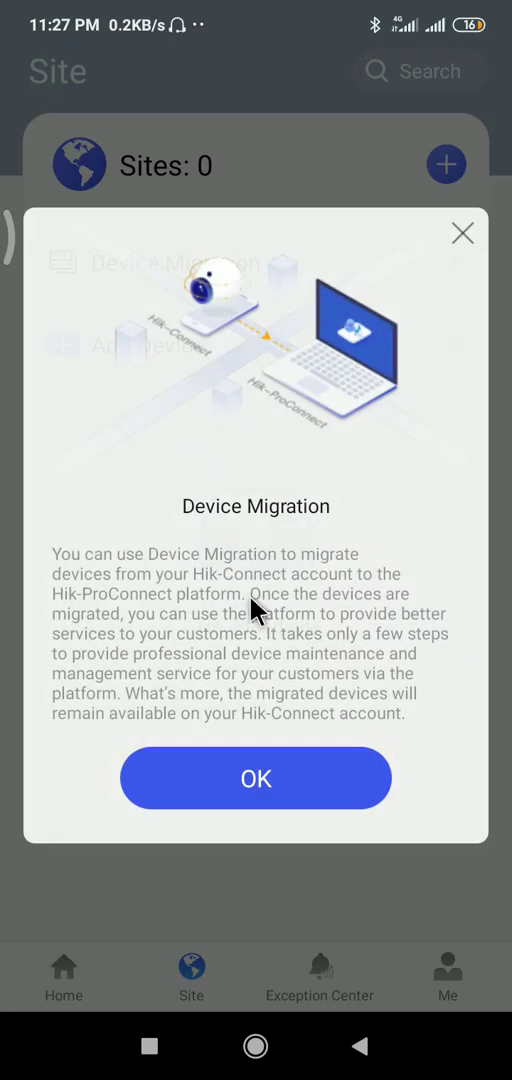
left_click(255, 778)
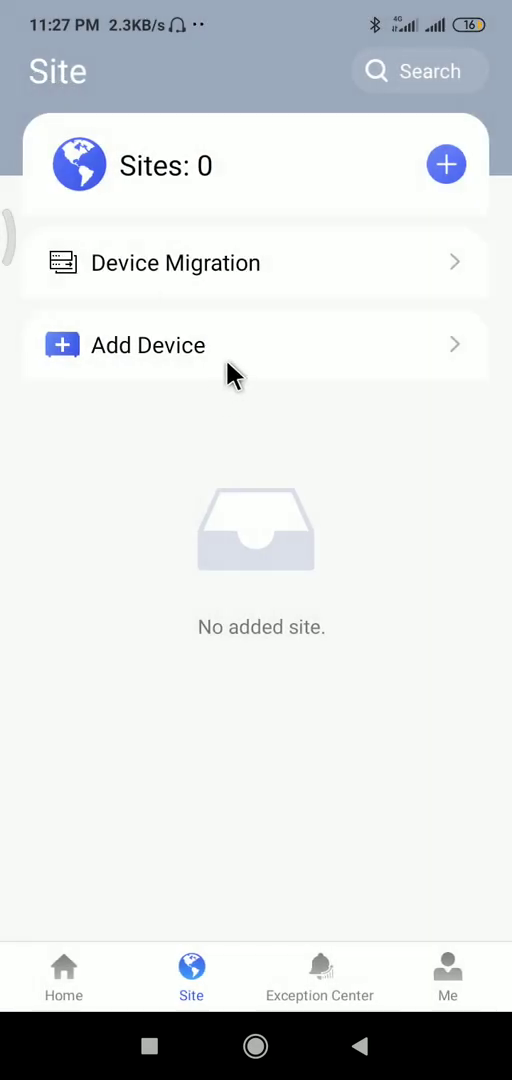
left_click(148, 345)
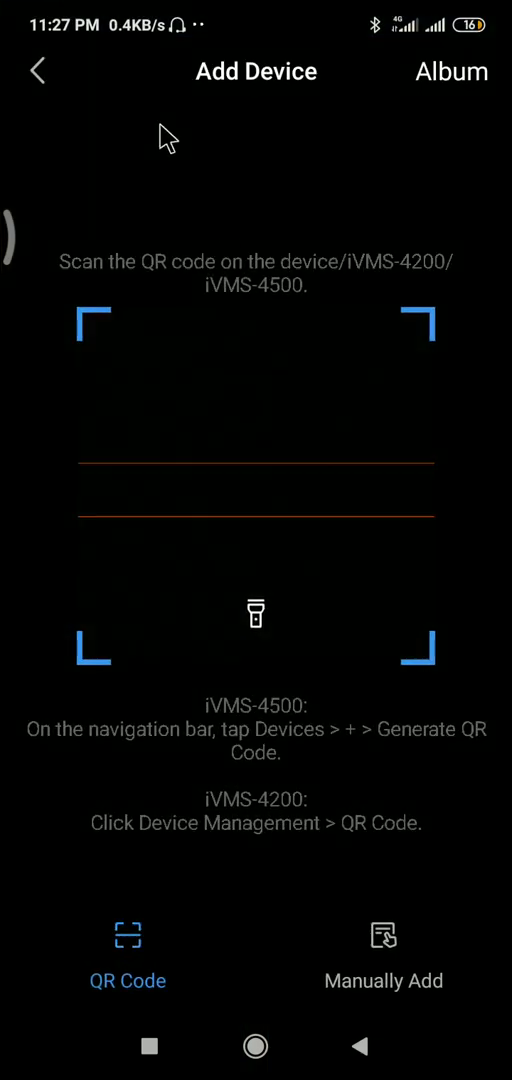
left_click(37, 71)
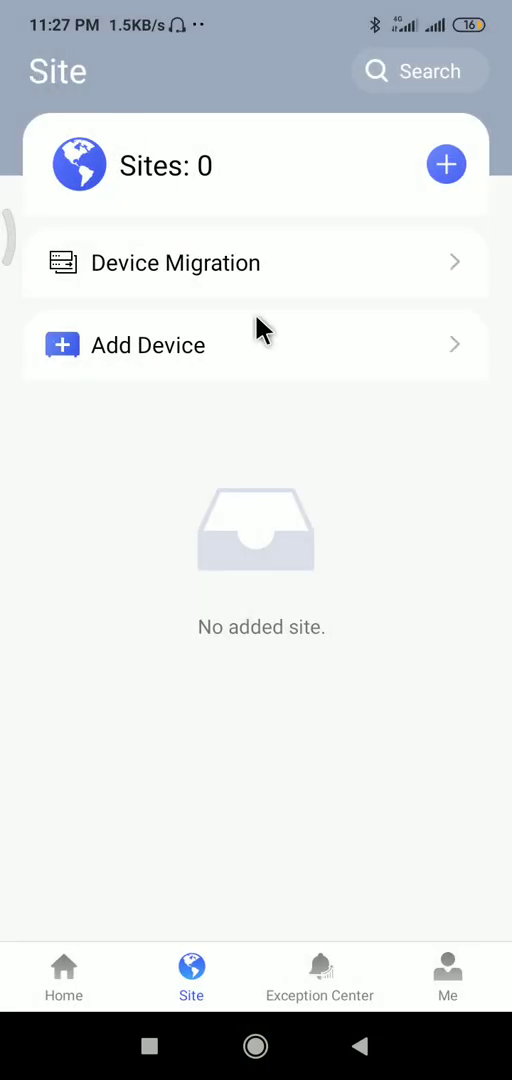
left_click(64, 977)
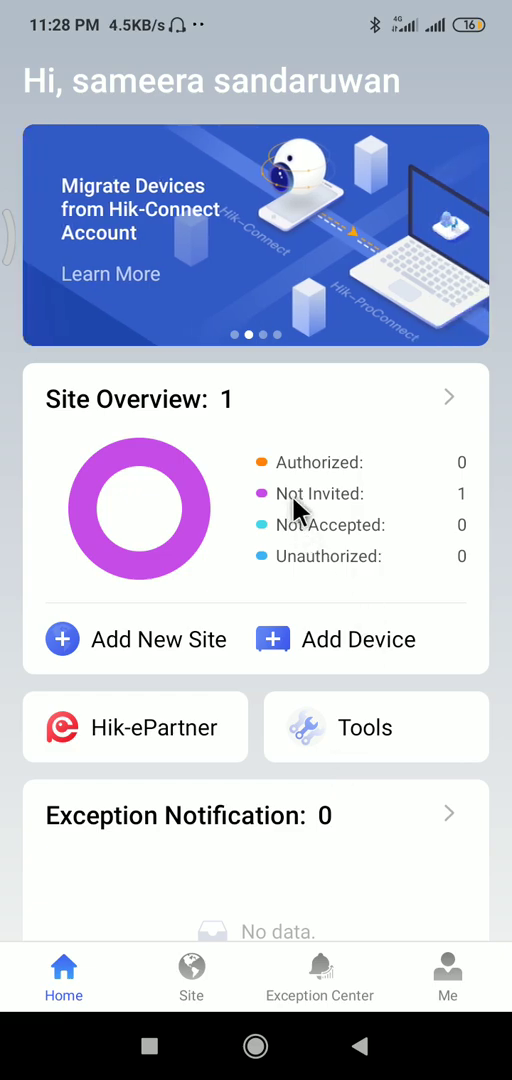
scroll("up", 3)
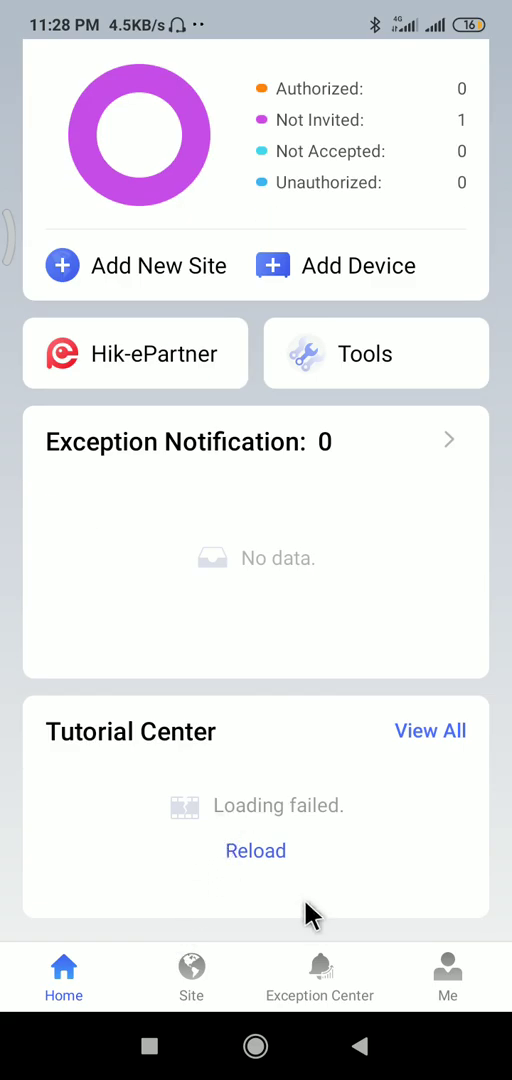
mouse_move(165, 985)
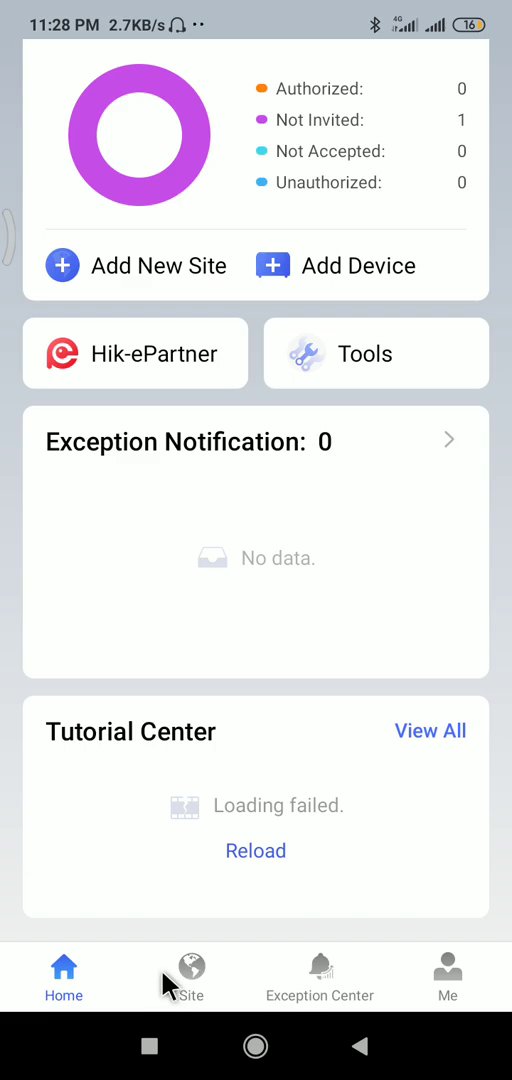
left_click(191, 977)
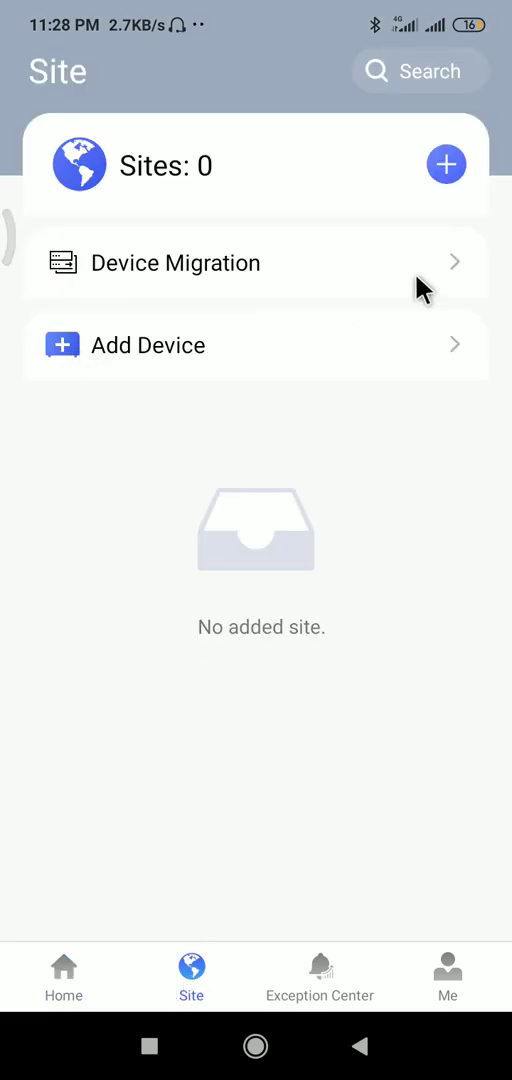
left_click(255, 263)
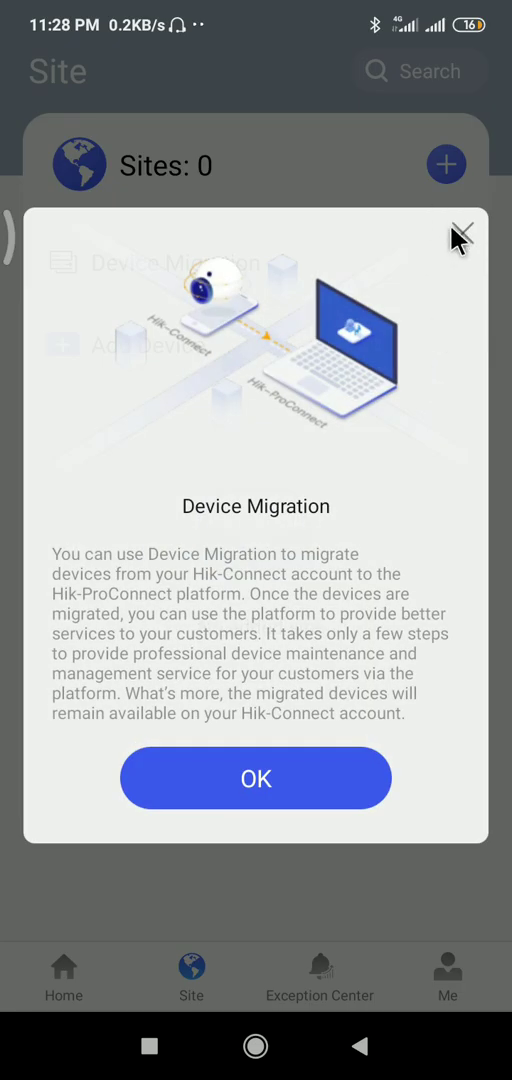
left_click(255, 778)
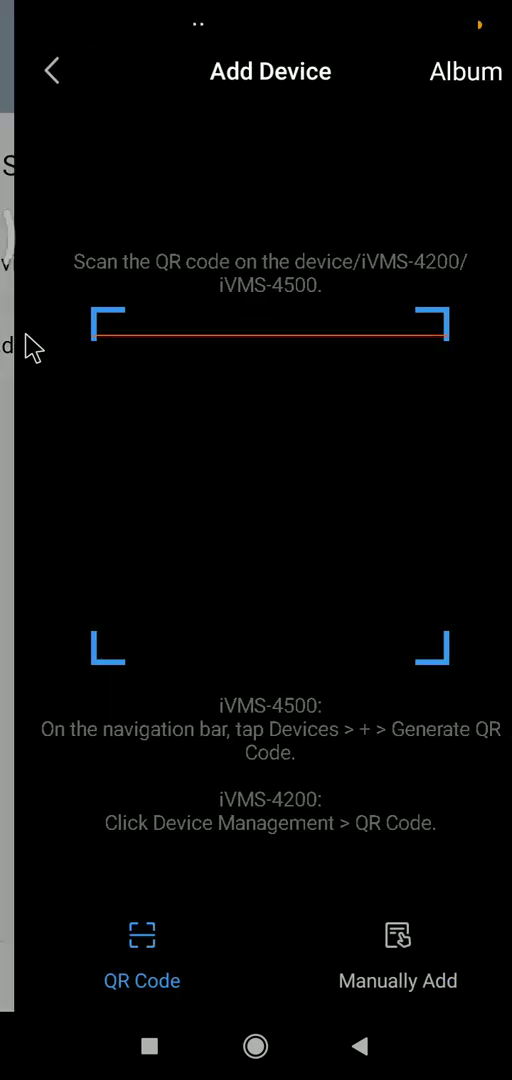
left_click(52, 71)
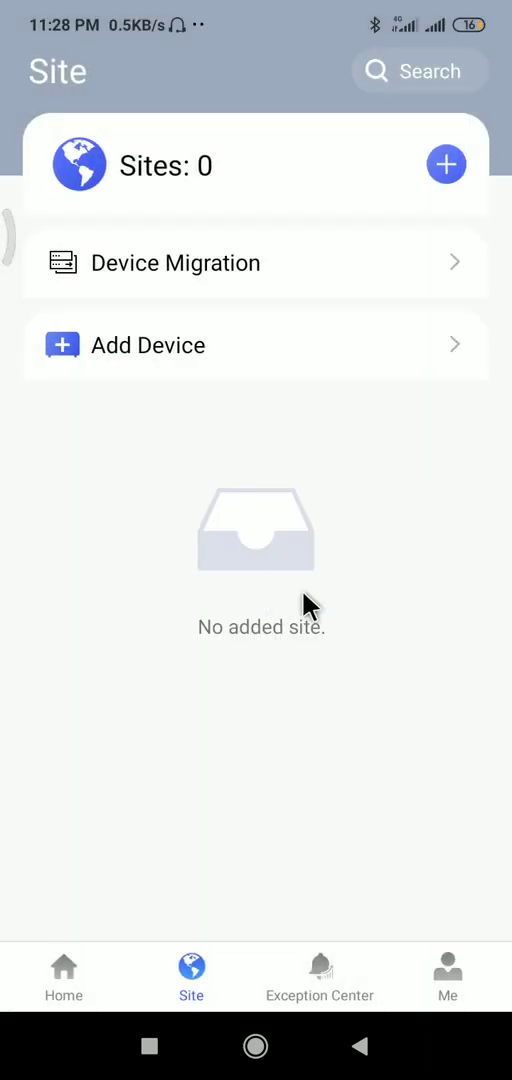
mouse_move(300, 990)
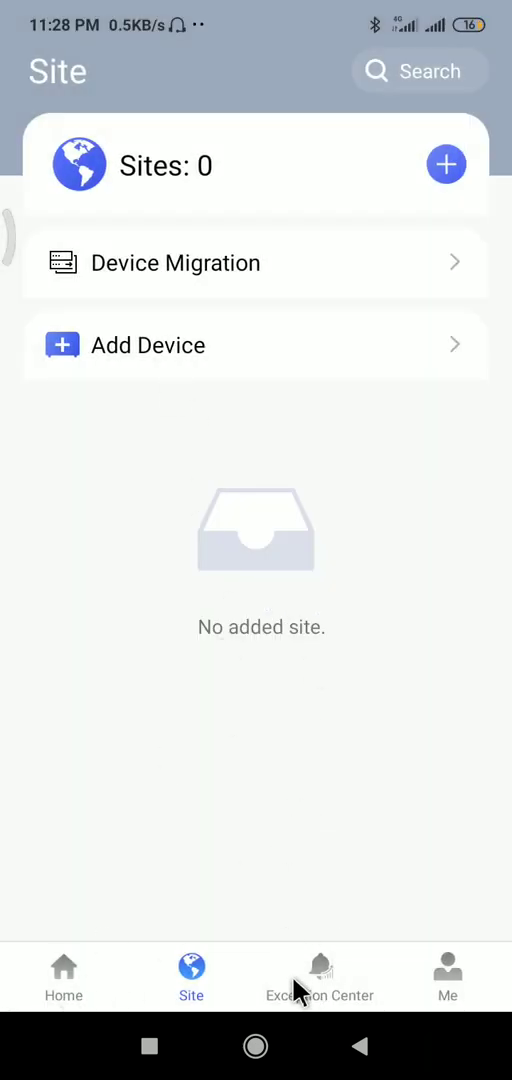
mouse_move(238, 663)
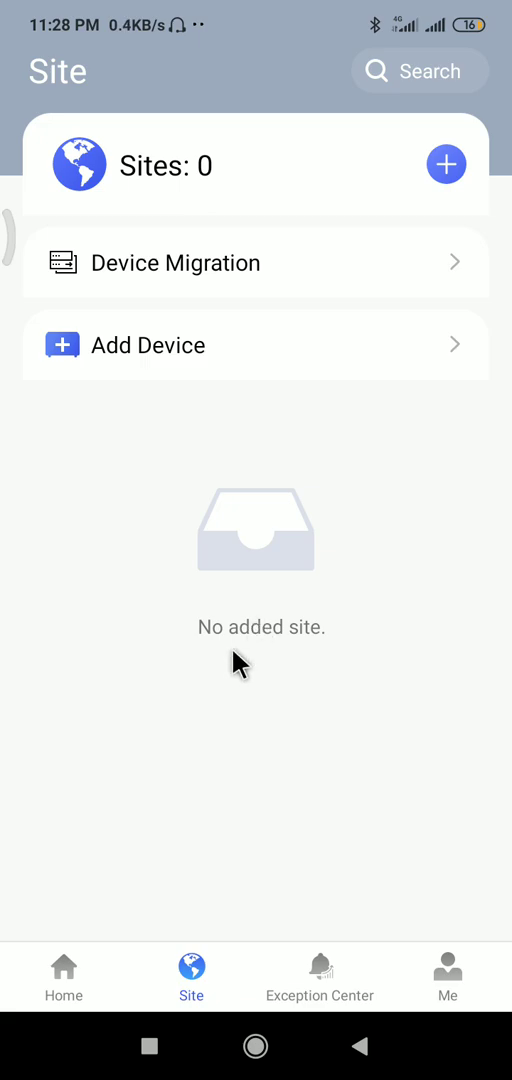
mouse_move(105, 1005)
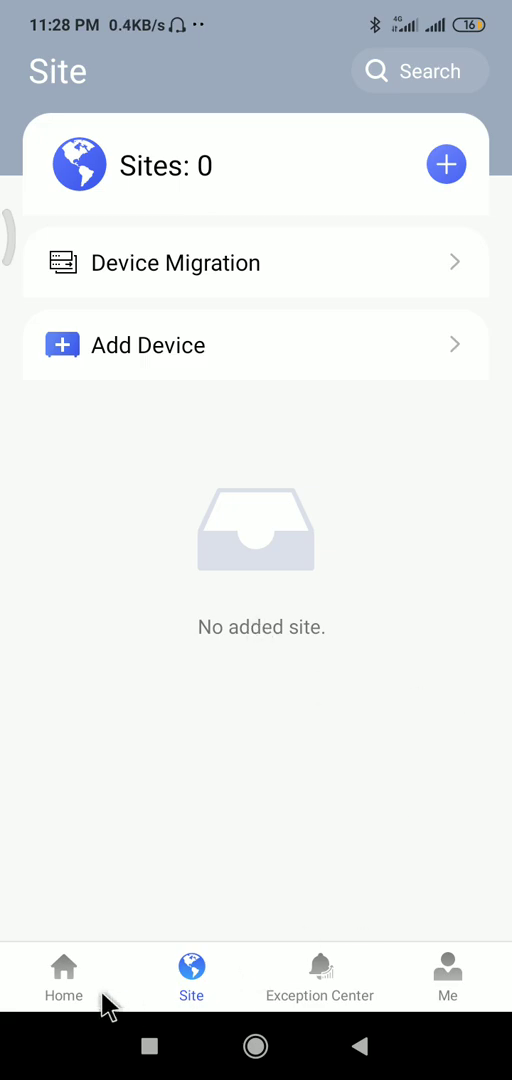
left_click(64, 978)
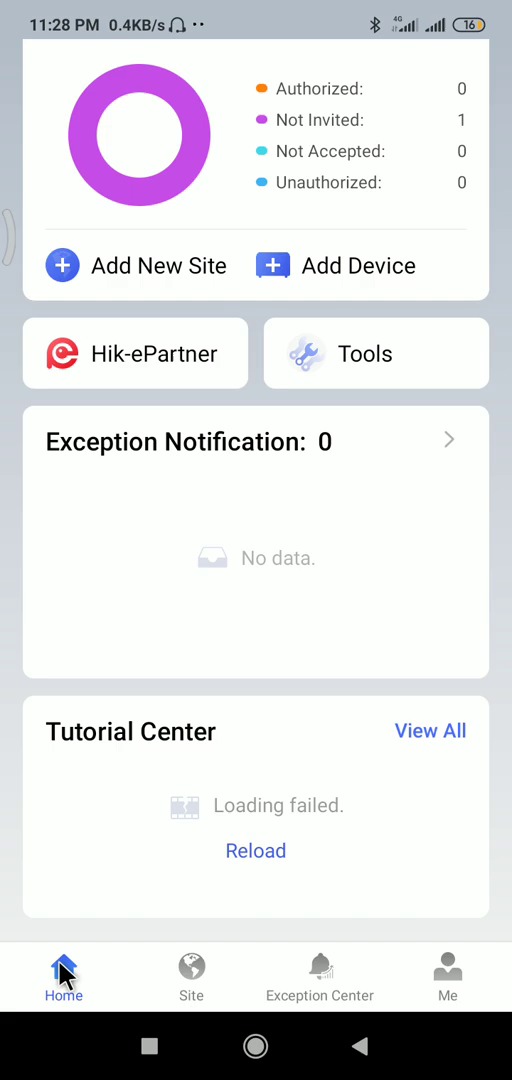
mouse_move(258, 382)
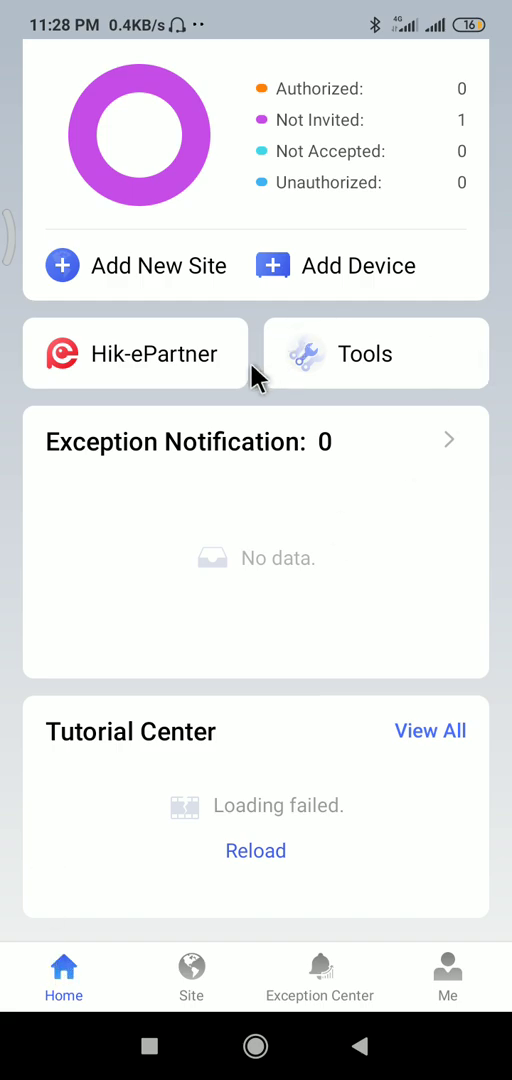
mouse_move(350, 378)
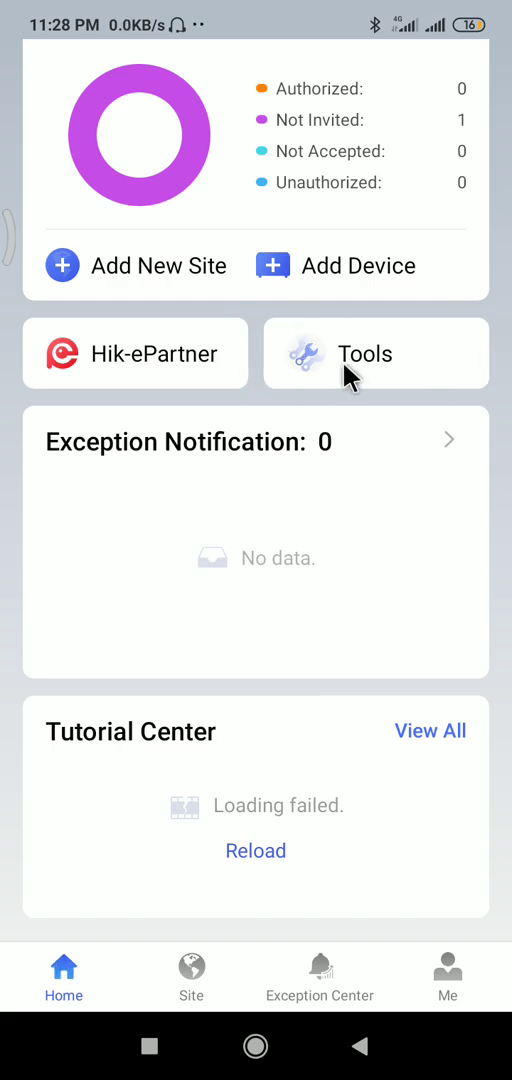
Open the Tools card listing the disk, NVR channel, focal length and bandwidth calculators.
left_click(375, 353)
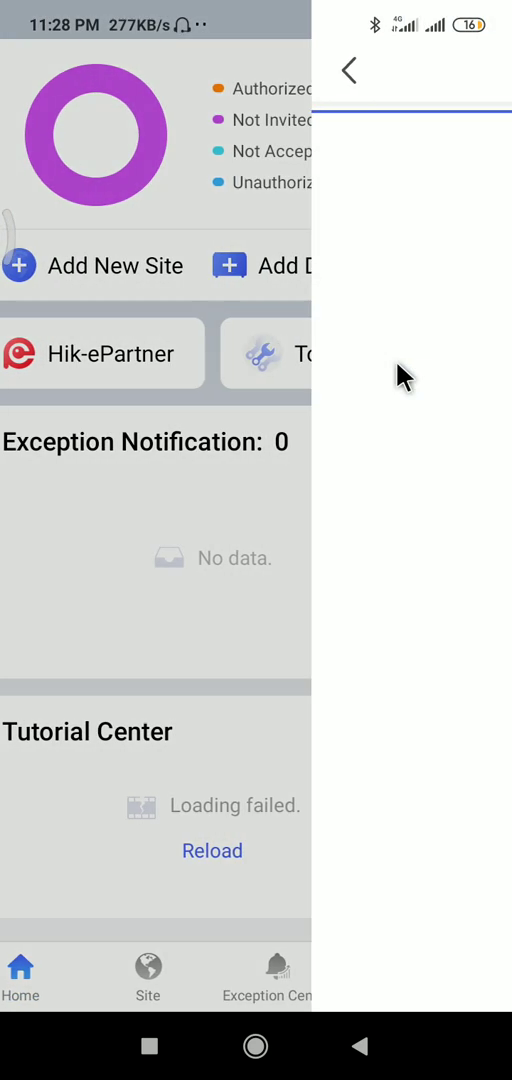
left_click(280, 354)
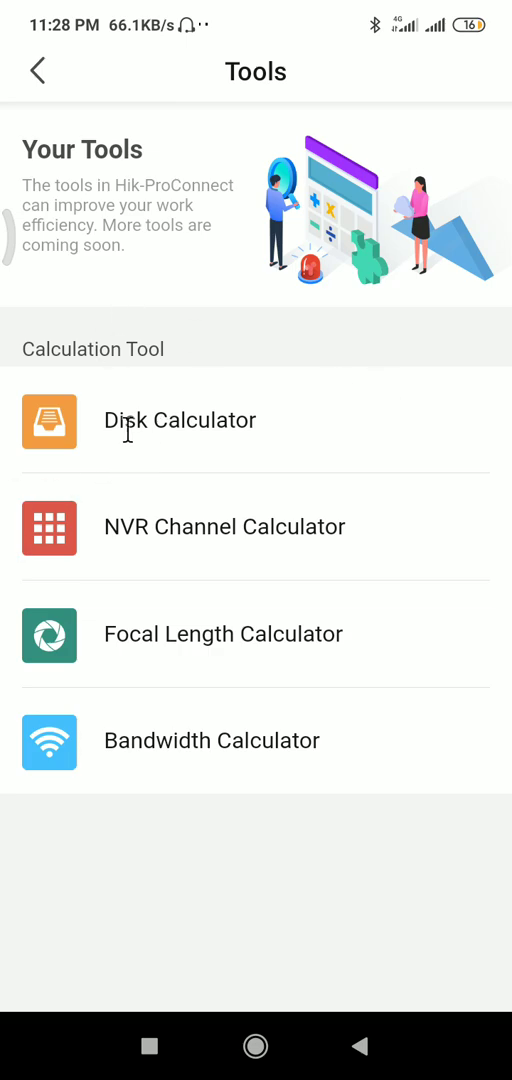
mouse_move(210, 585)
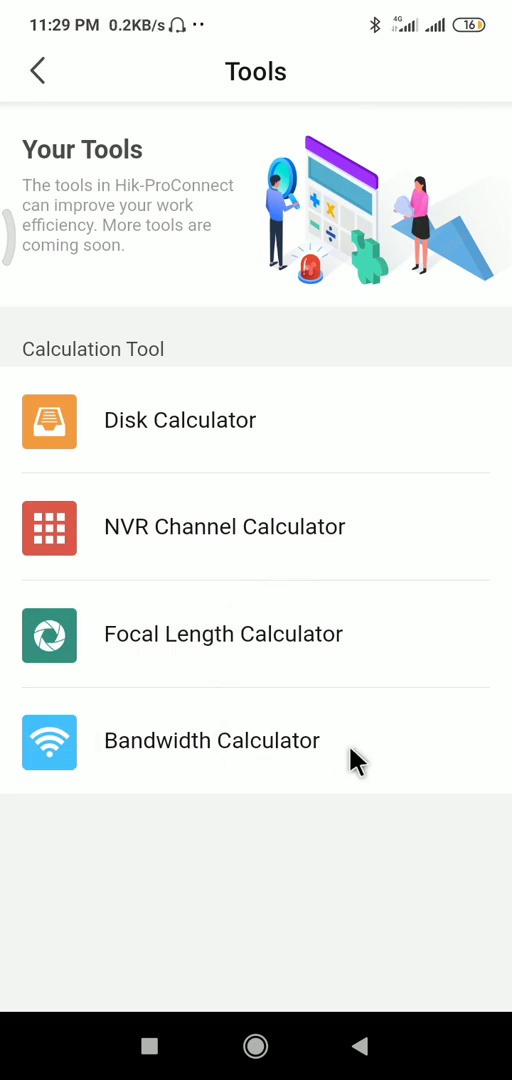
mouse_move(255, 633)
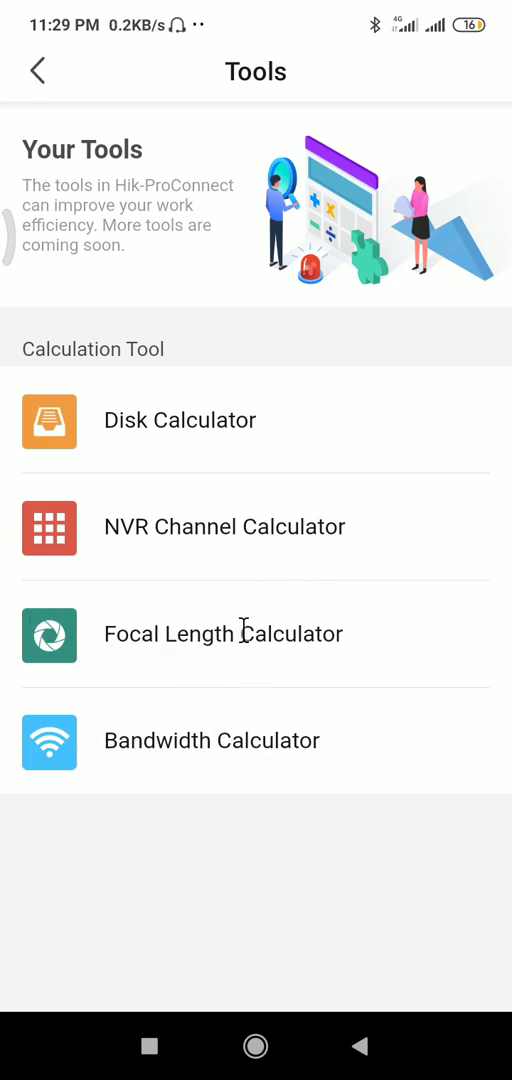
mouse_move(245, 437)
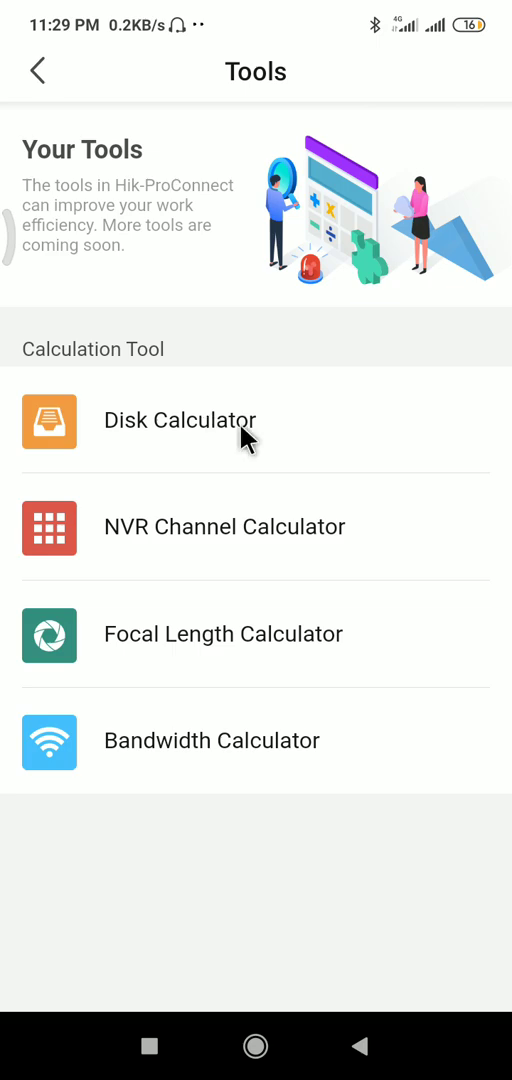
Open the Disk Calculator under Calculation Tool, preset to H.265, 720P, 25fps.
left_click(180, 421)
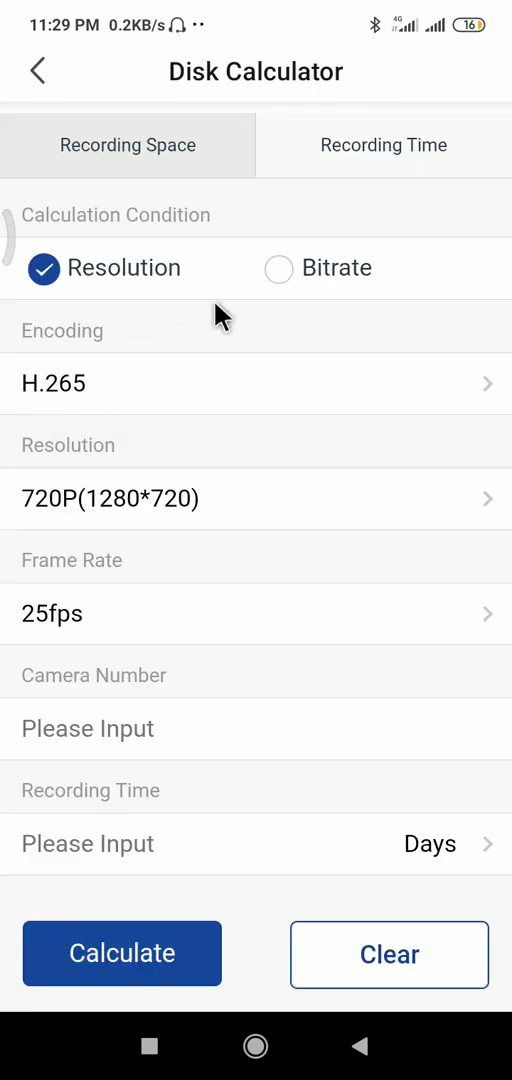
mouse_move(120, 370)
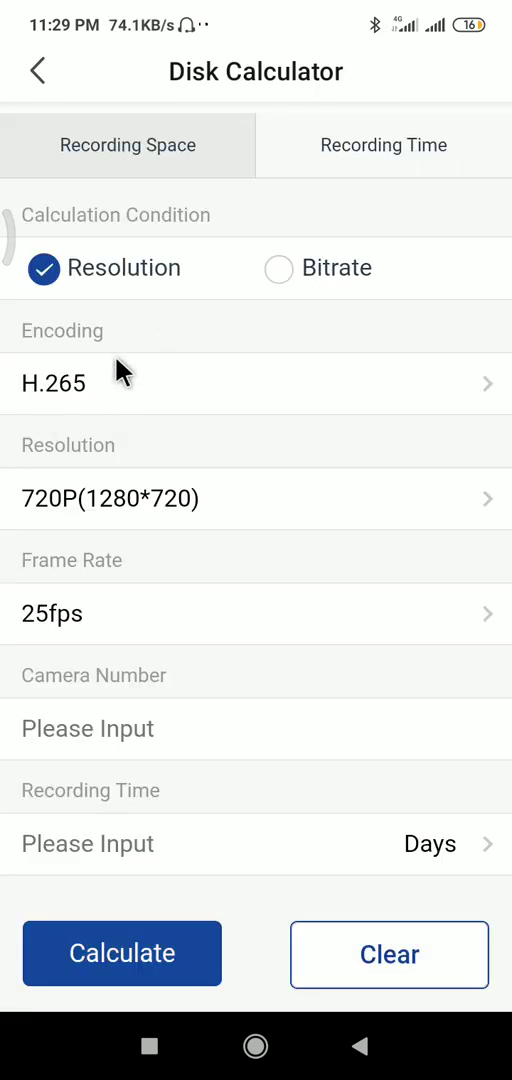
mouse_move(220, 540)
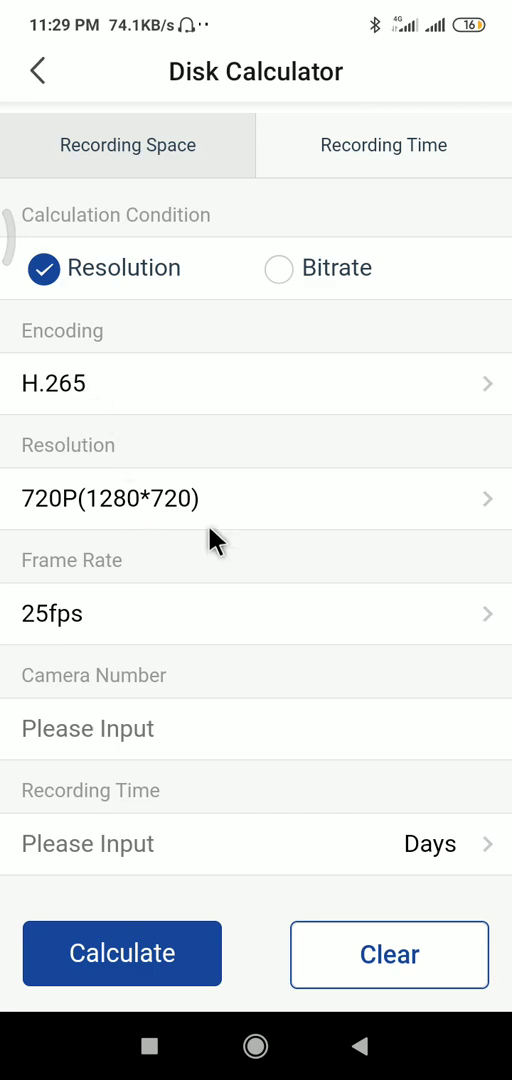
mouse_move(183, 592)
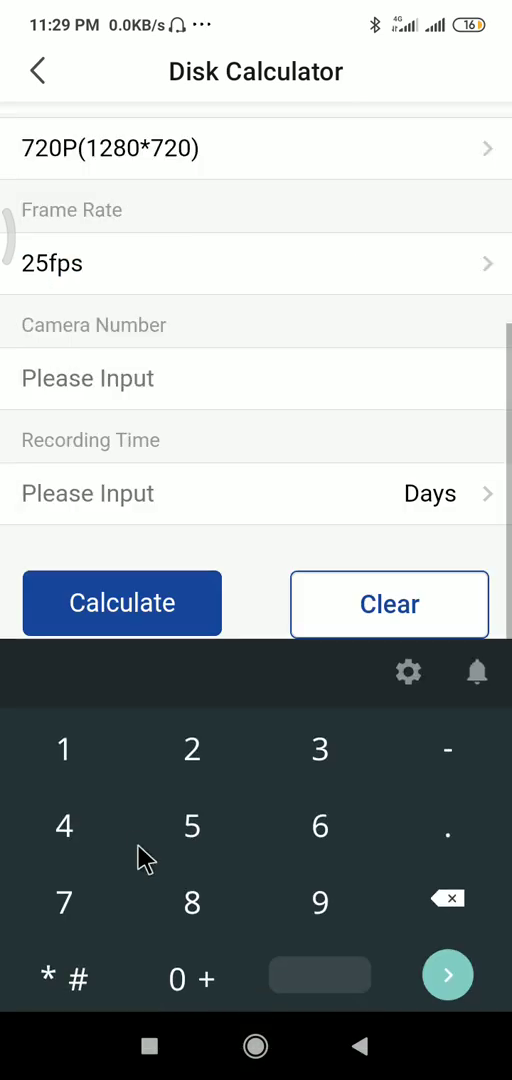
Enter 16 as the camera number and 30 days as the recording time.
scroll("up", 3)
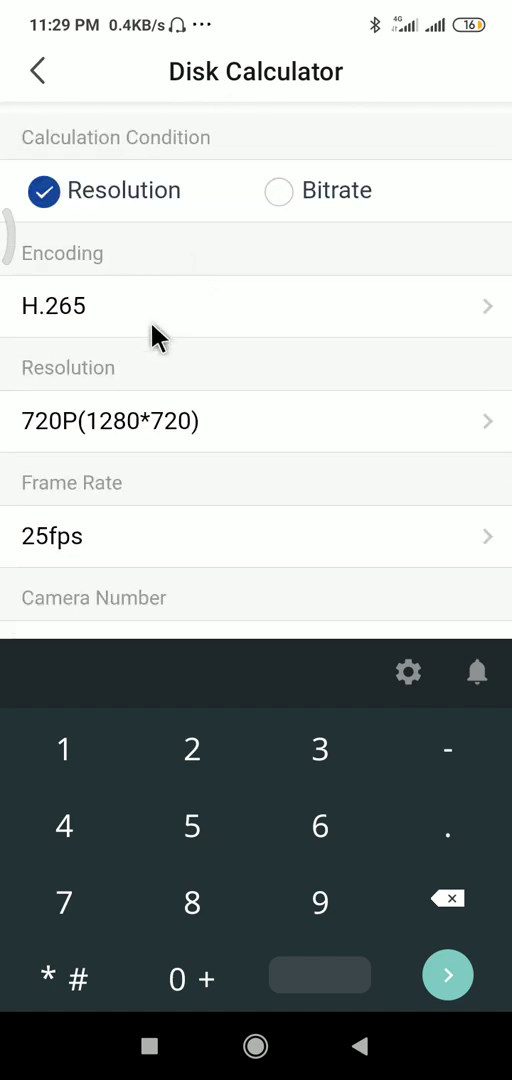
scroll("up", 3)
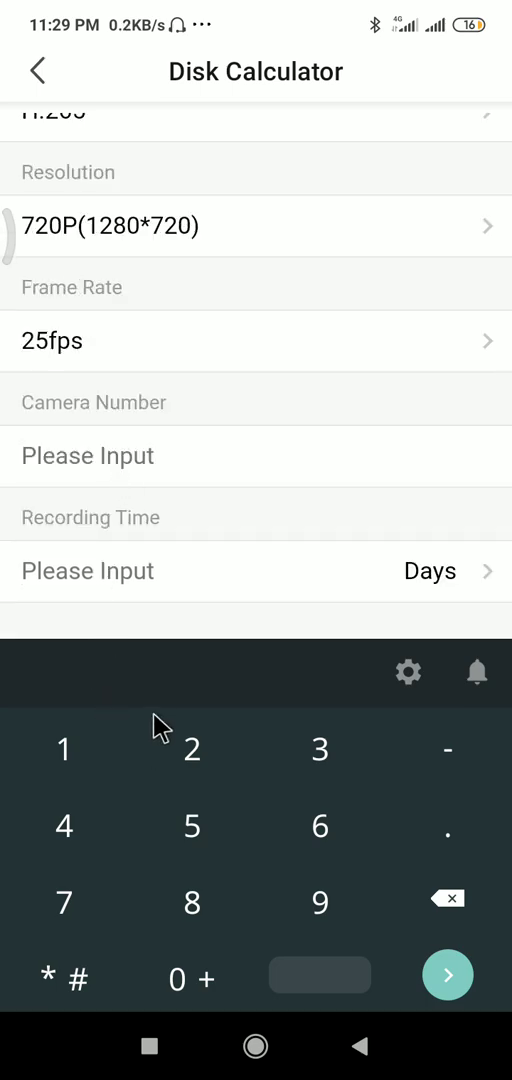
mouse_move(291, 765)
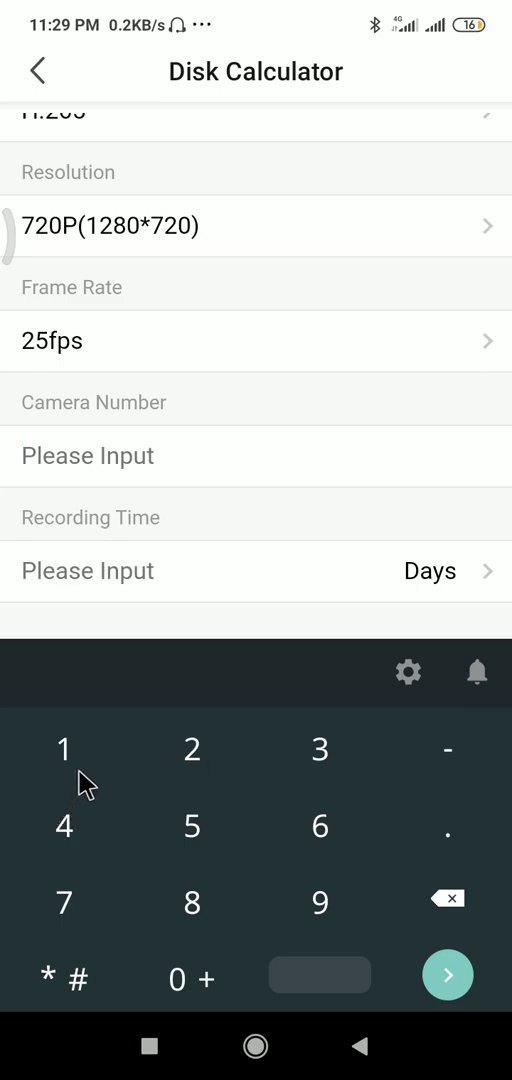
type("16")
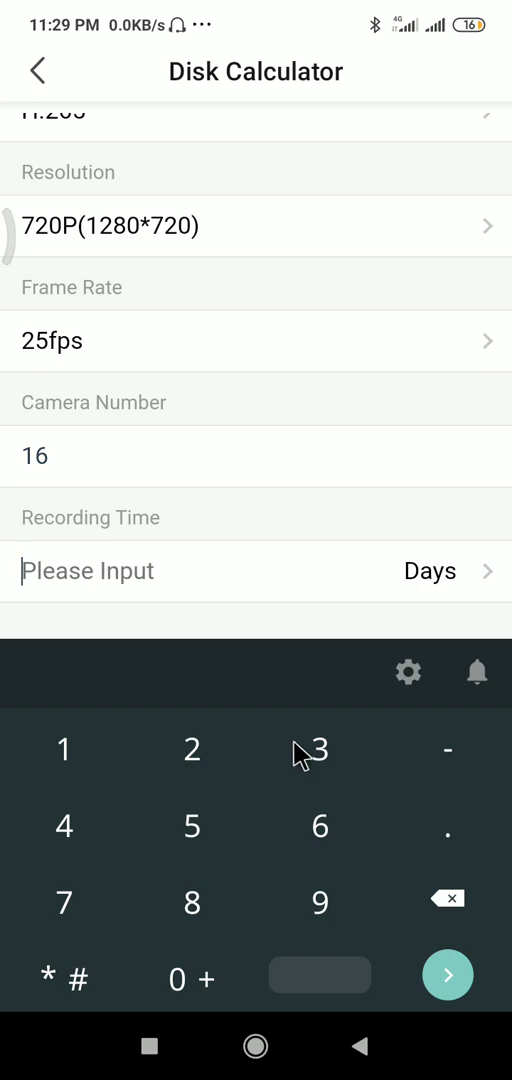
type("30")
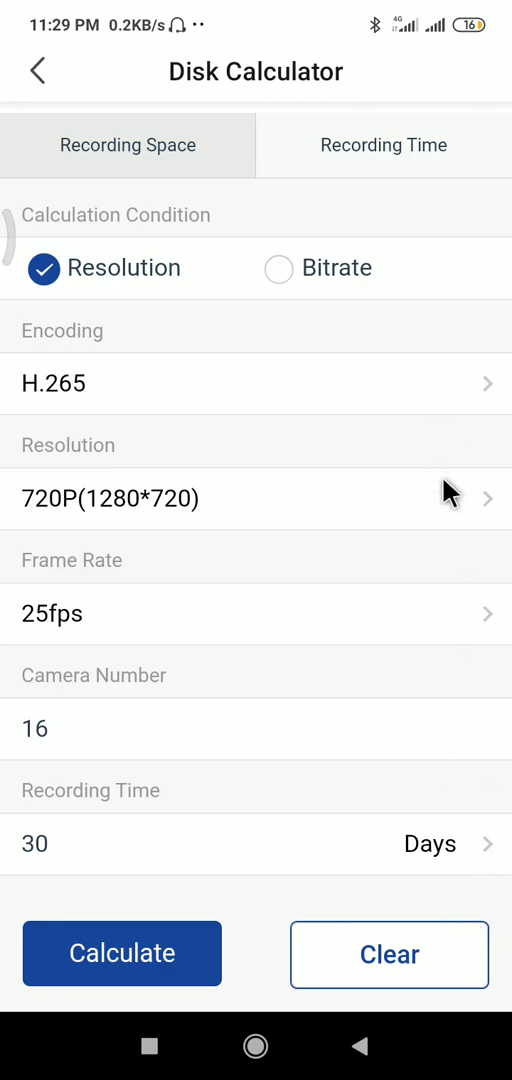
Calculate the total required recording space, giving 5.4 TB.
left_click(122, 953)
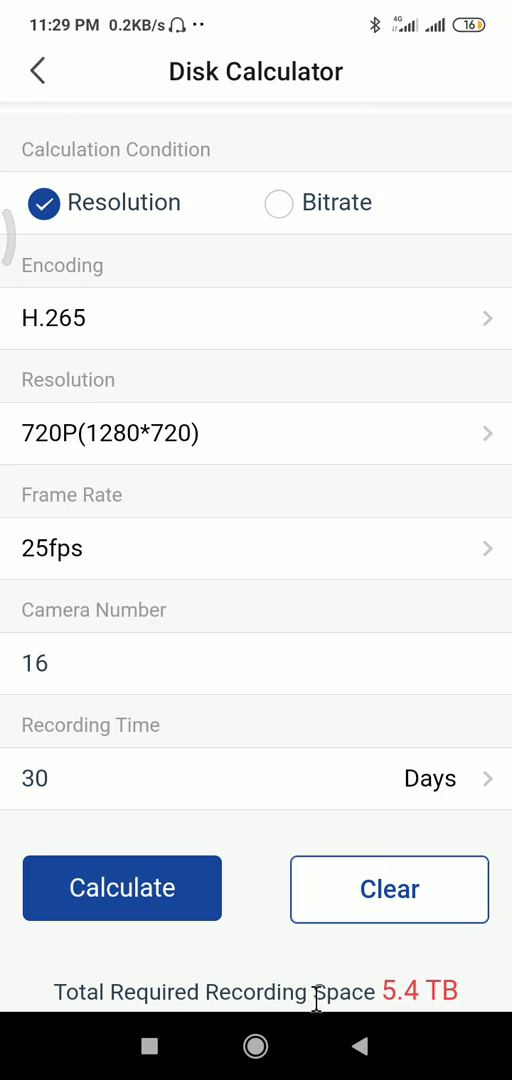
mouse_move(378, 992)
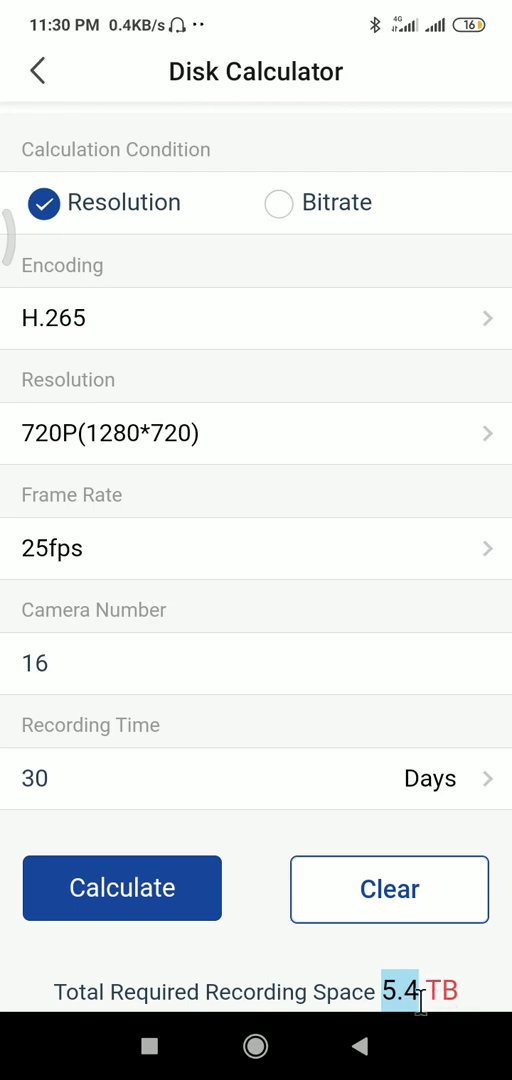
mouse_move(413, 1043)
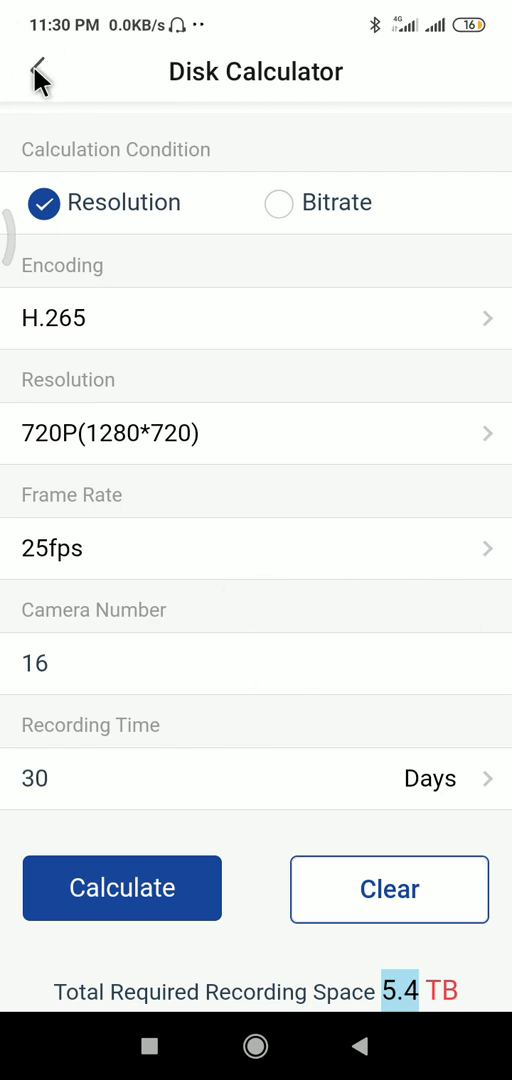
mouse_move(20, 65)
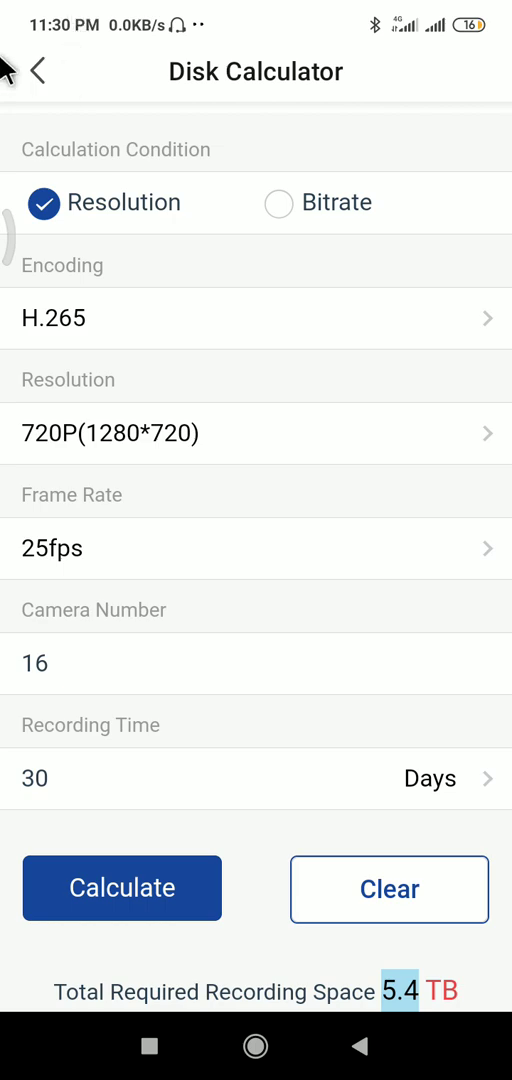
mouse_move(498, 642)
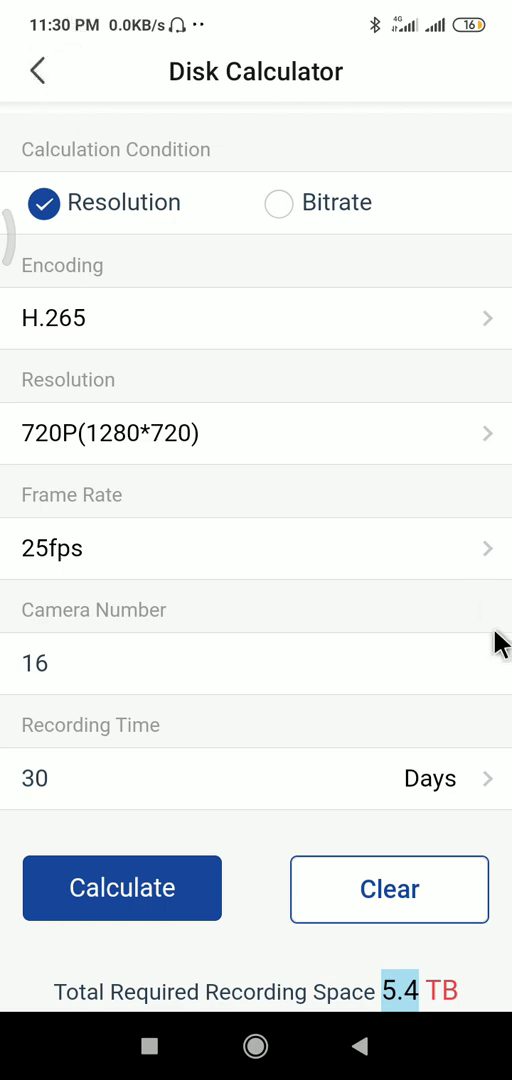
mouse_move(332, 603)
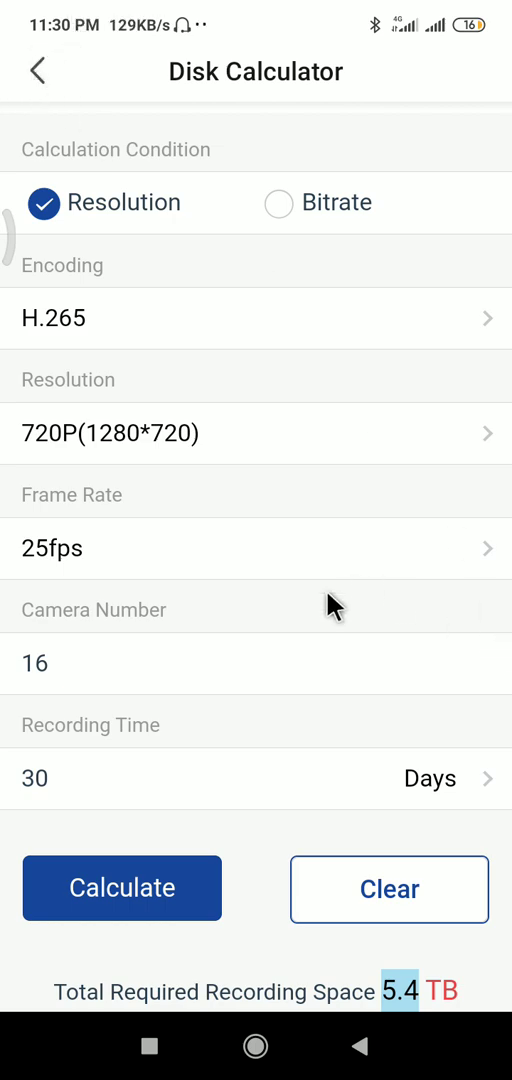
mouse_move(120, 155)
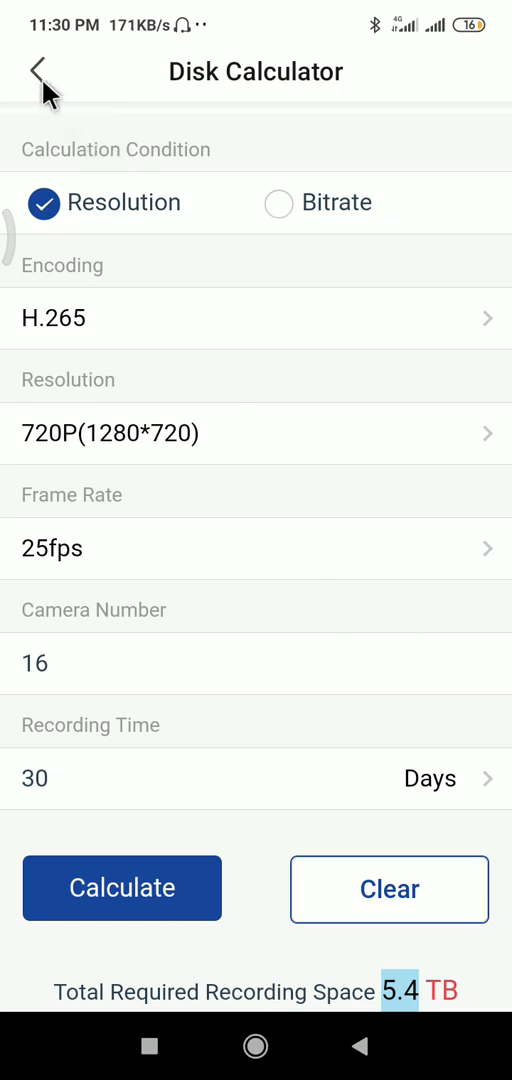
mouse_move(204, 582)
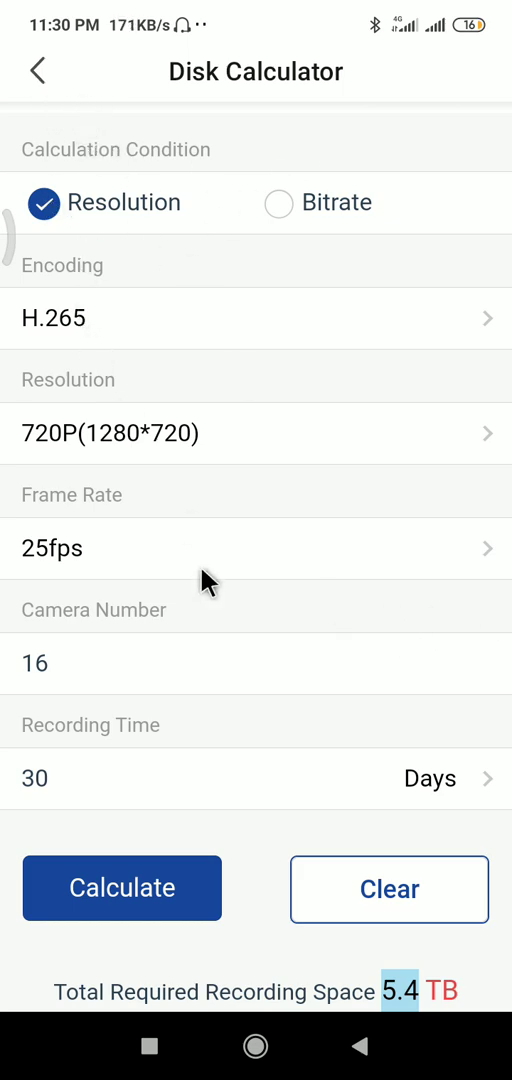
mouse_move(235, 267)
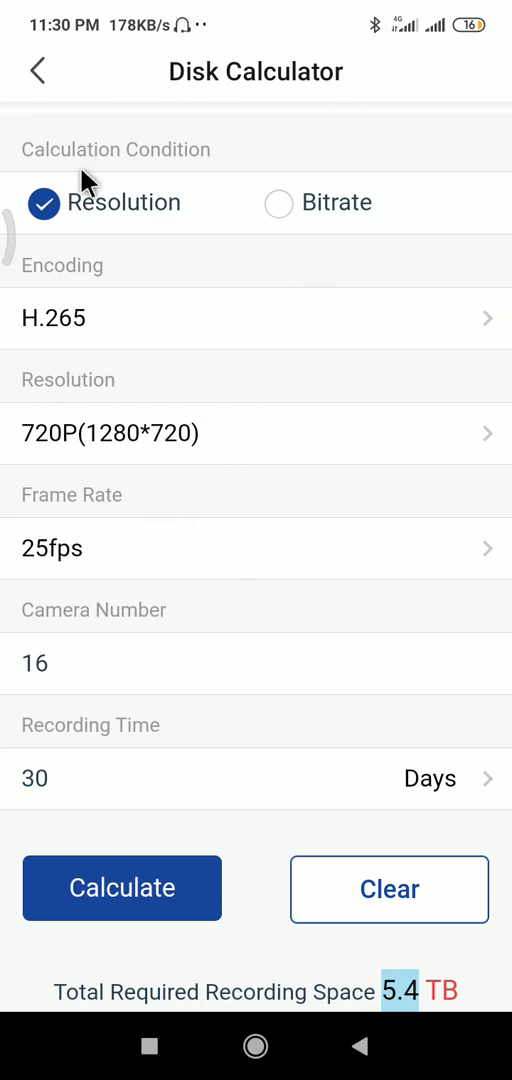
Go back from the Disk Calculator to the Tools page.
left_click(40, 71)
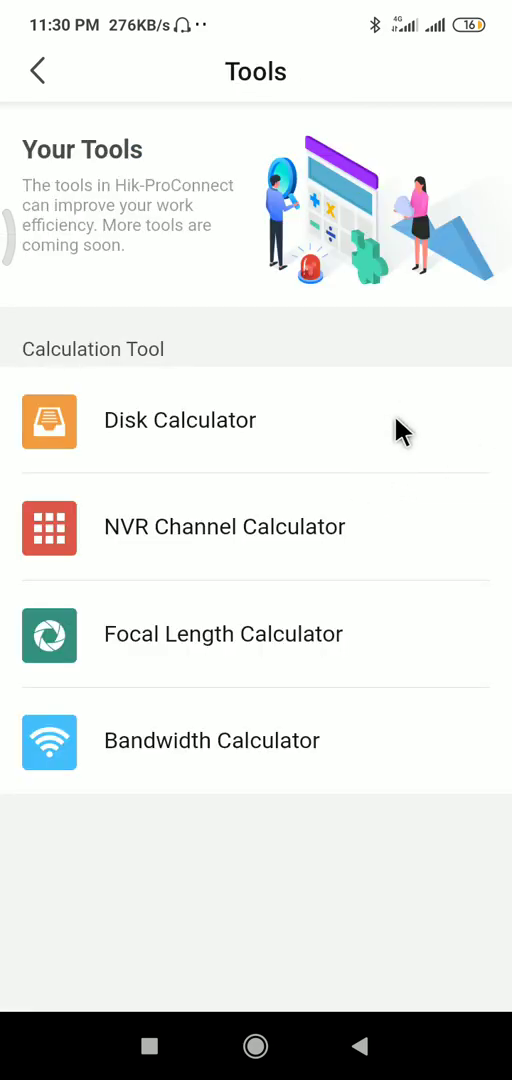
mouse_move(350, 465)
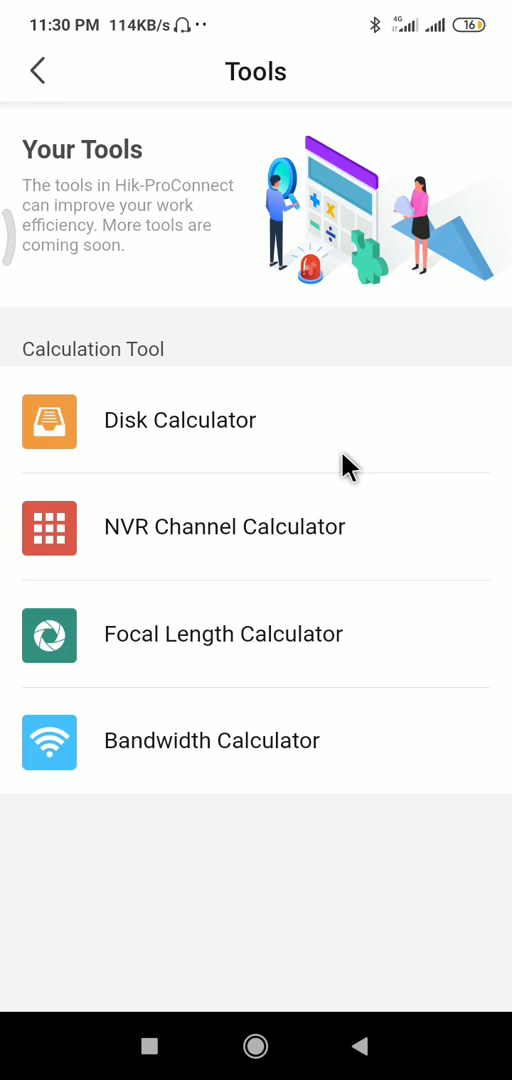
mouse_move(260, 565)
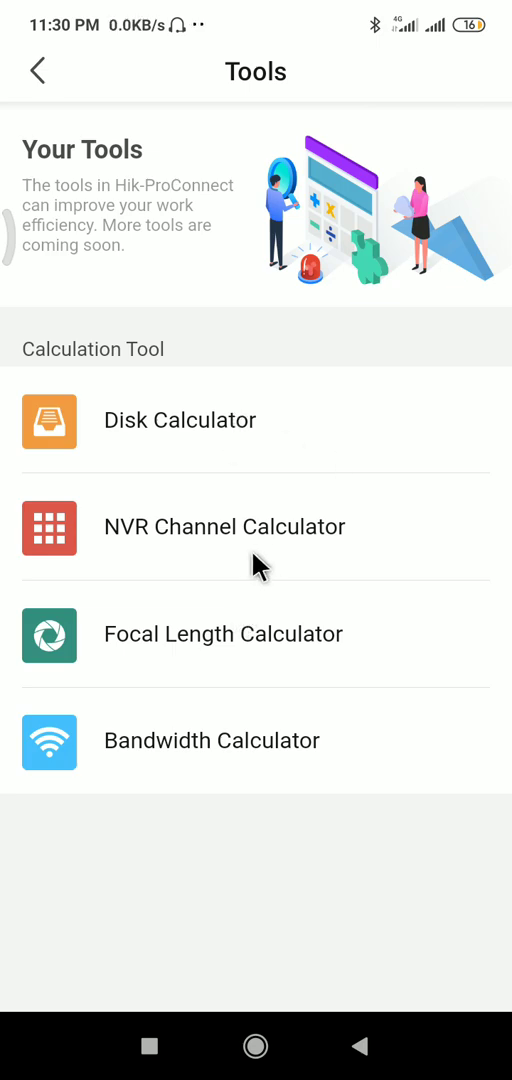
mouse_move(315, 663)
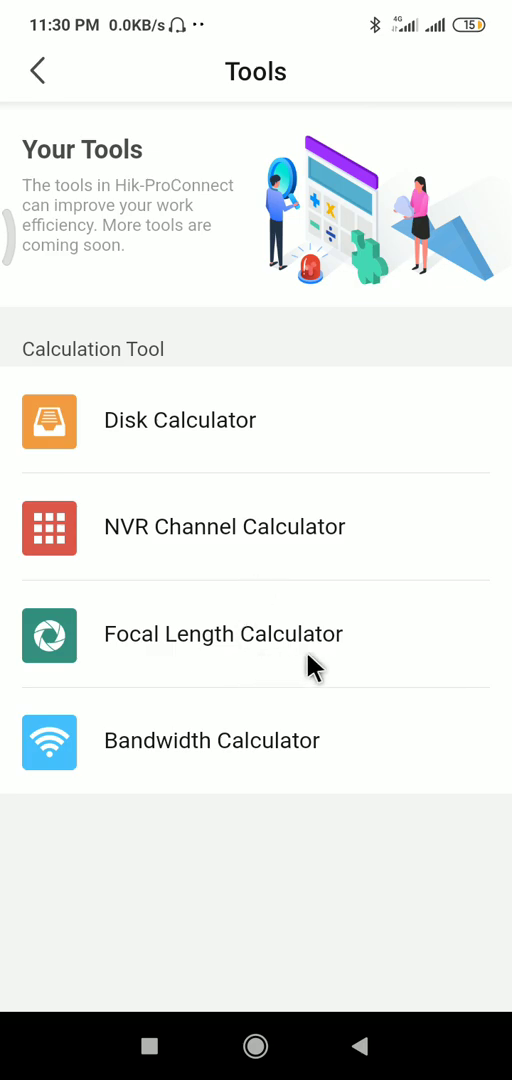
mouse_move(363, 457)
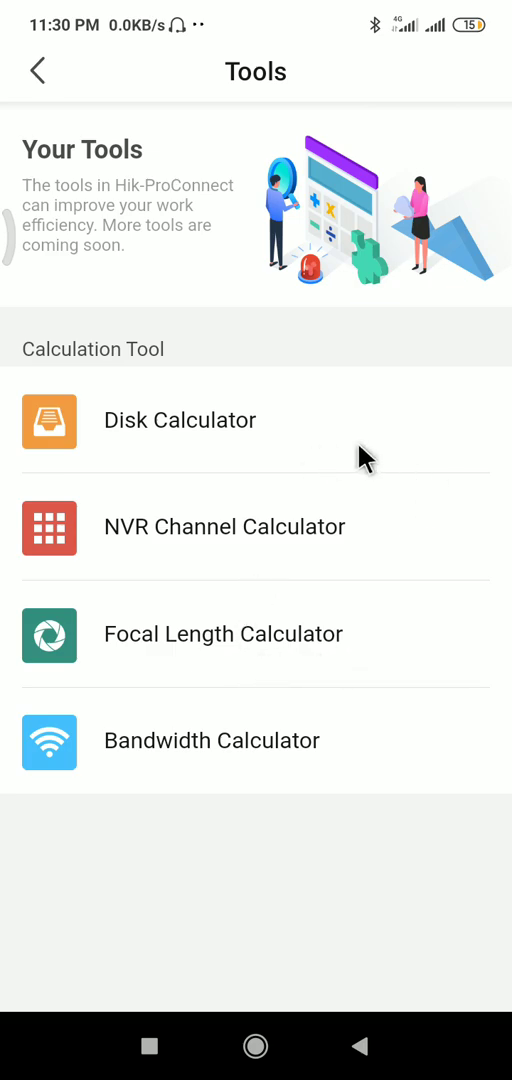
mouse_move(303, 440)
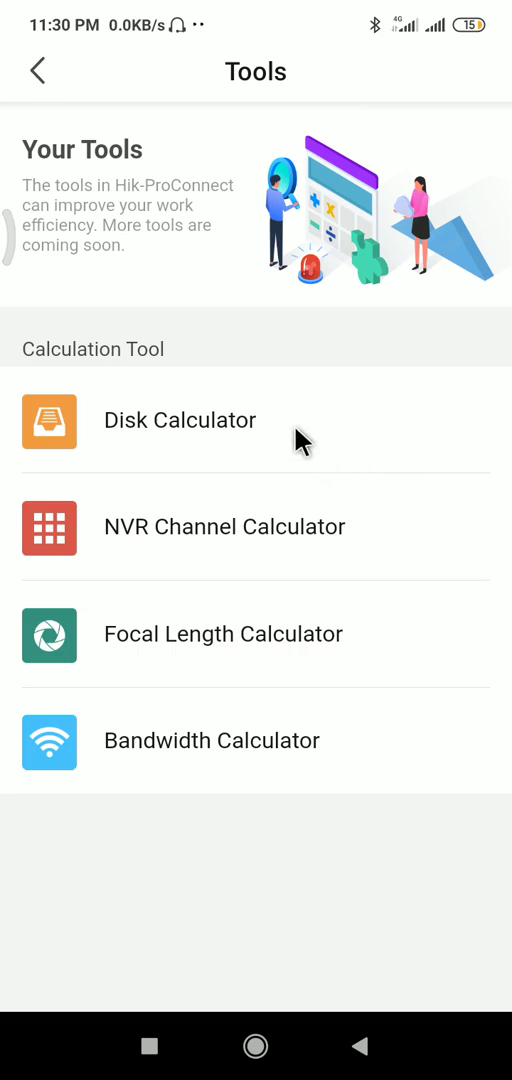
mouse_move(275, 308)
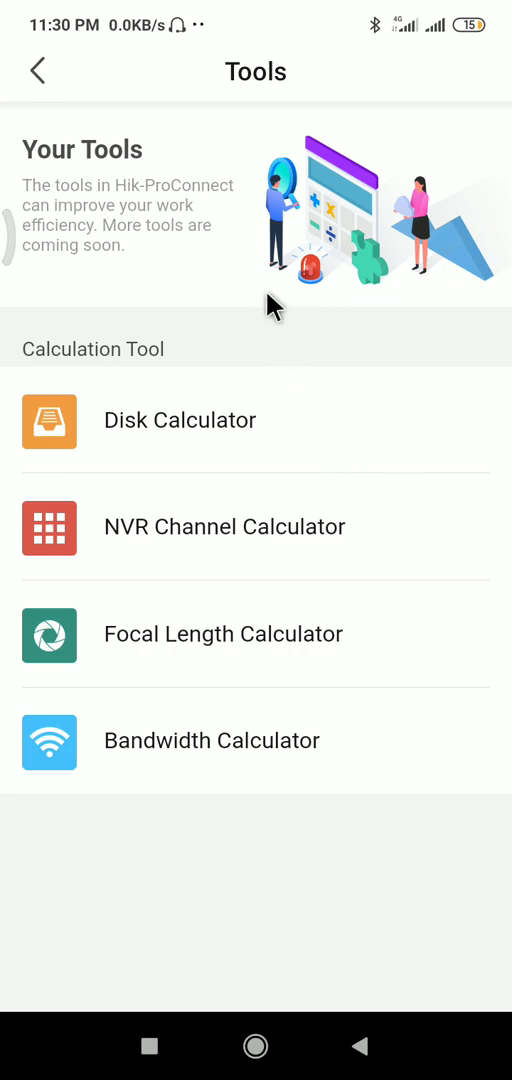